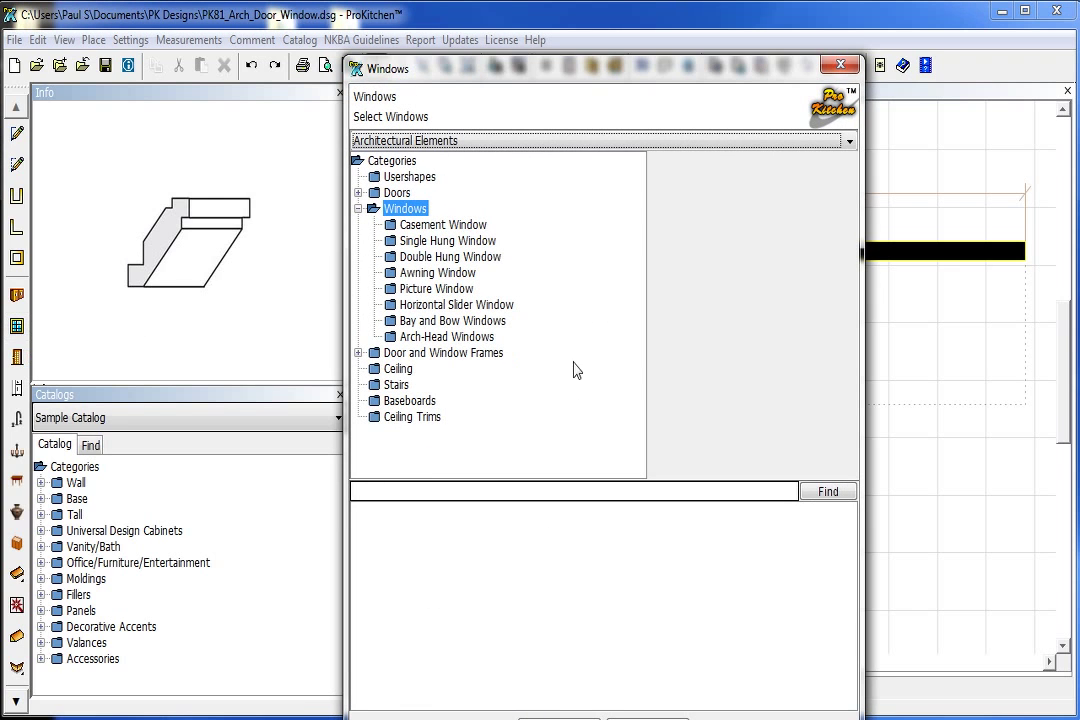
mouse_move(430, 365)
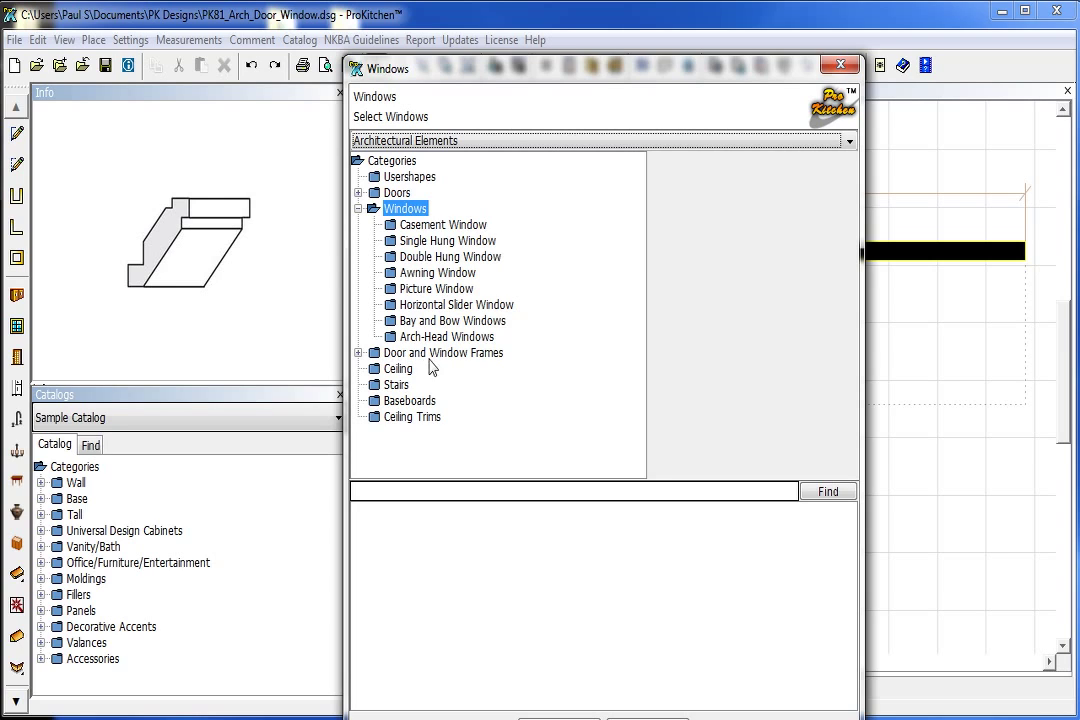
Preview the ADF-C, DF, DF-C and ADF door frames, ending on the plain arch ADF.
left_click(359, 352)
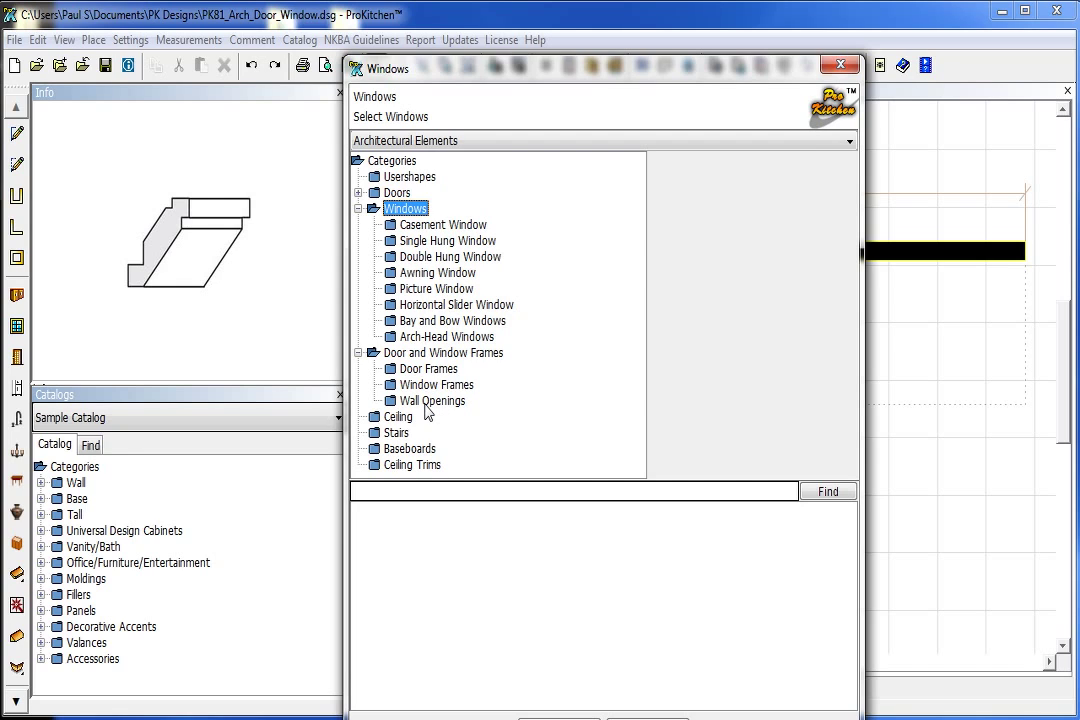
mouse_move(423, 403)
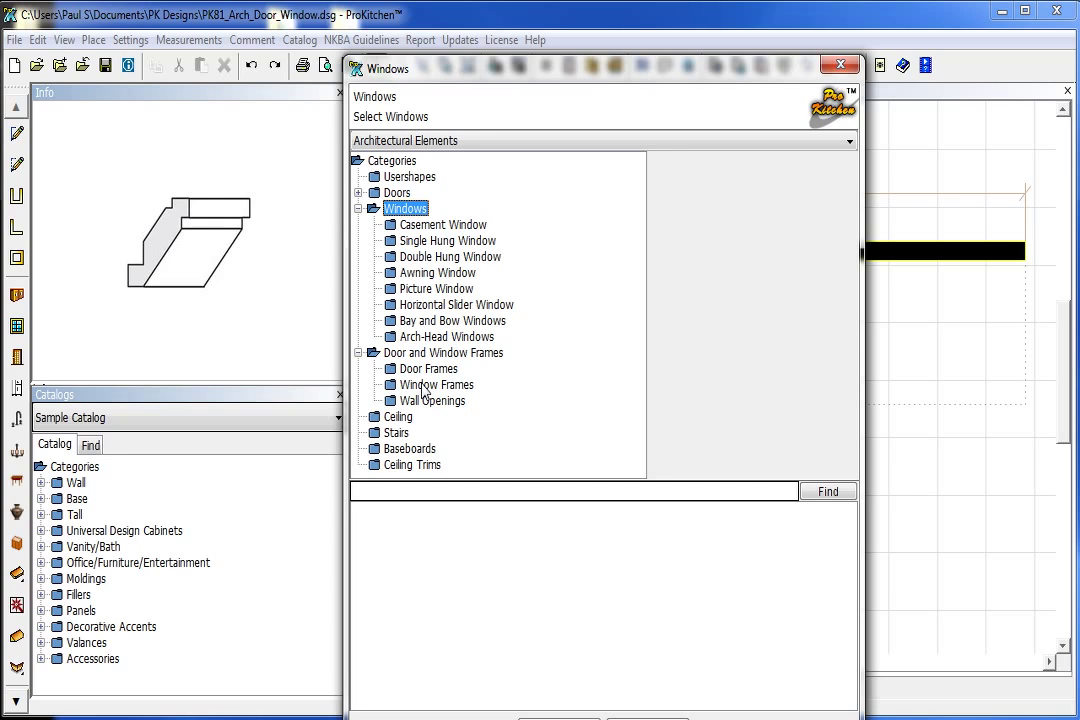
left_click(427, 368)
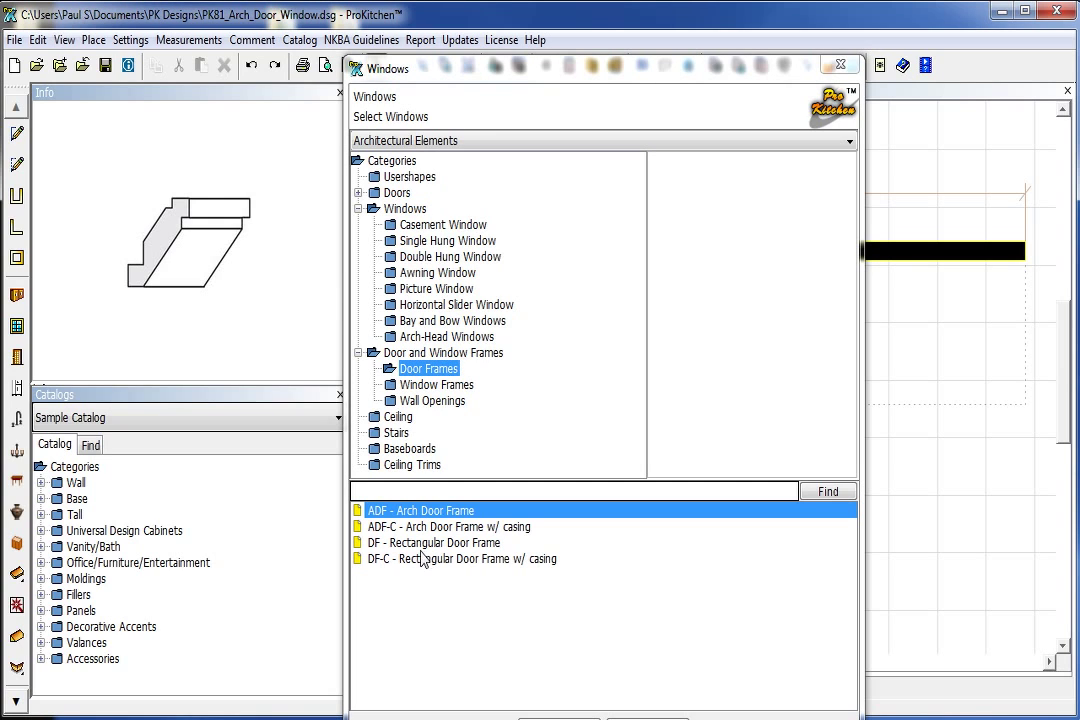
mouse_move(420, 528)
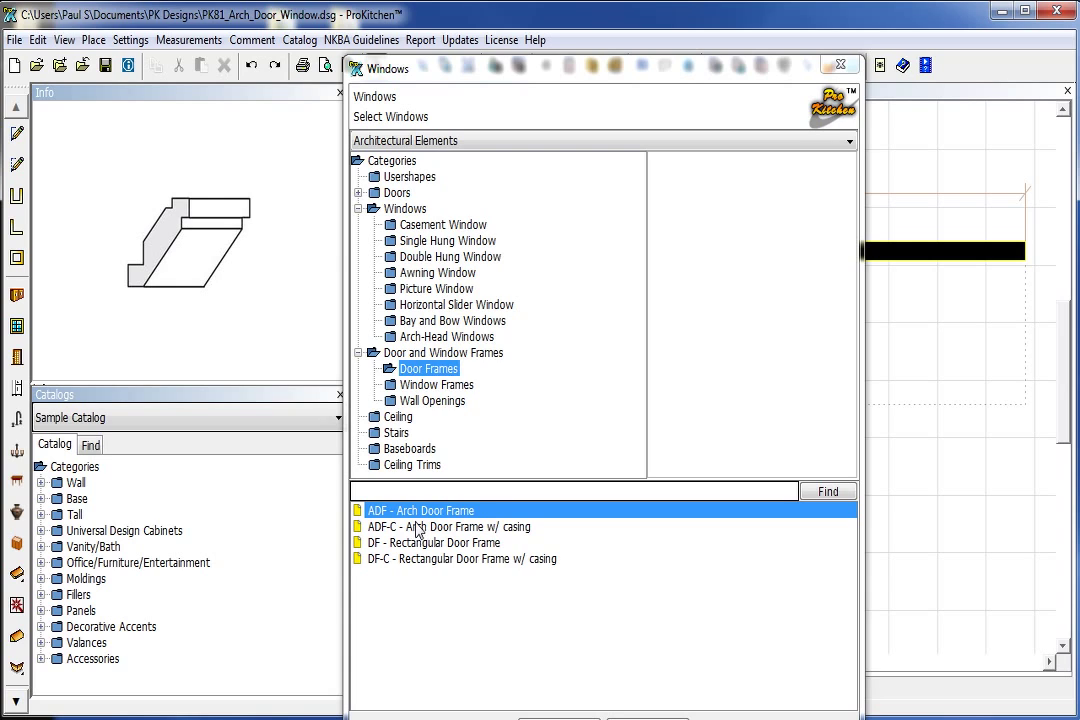
left_click(448, 526)
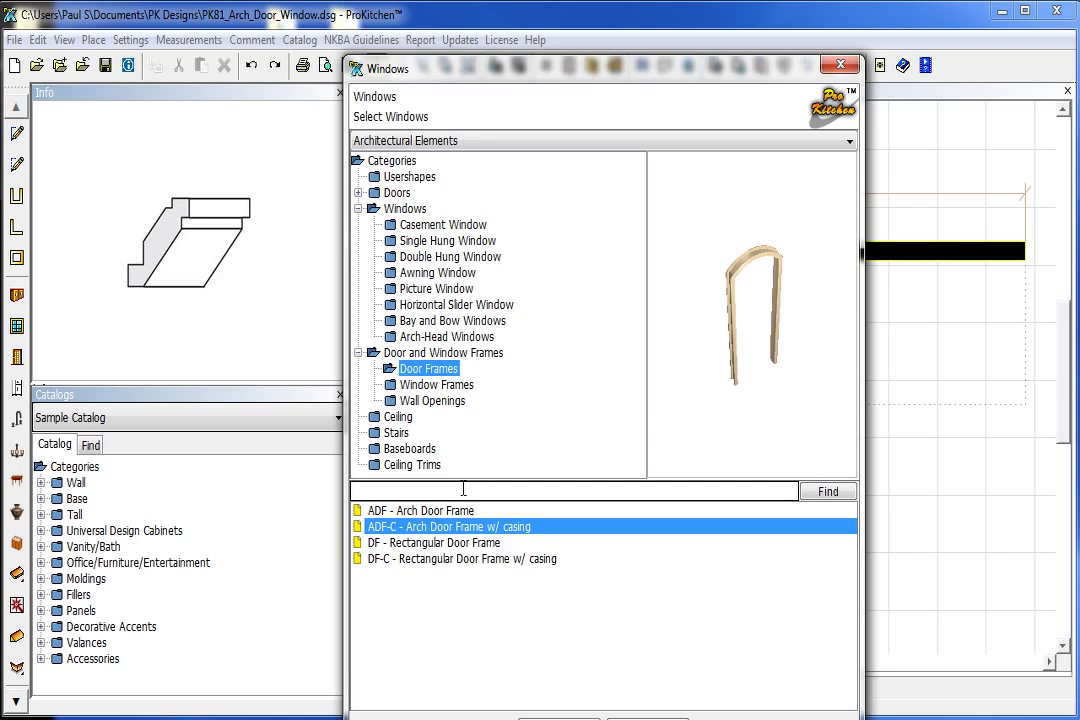
left_click(433, 542)
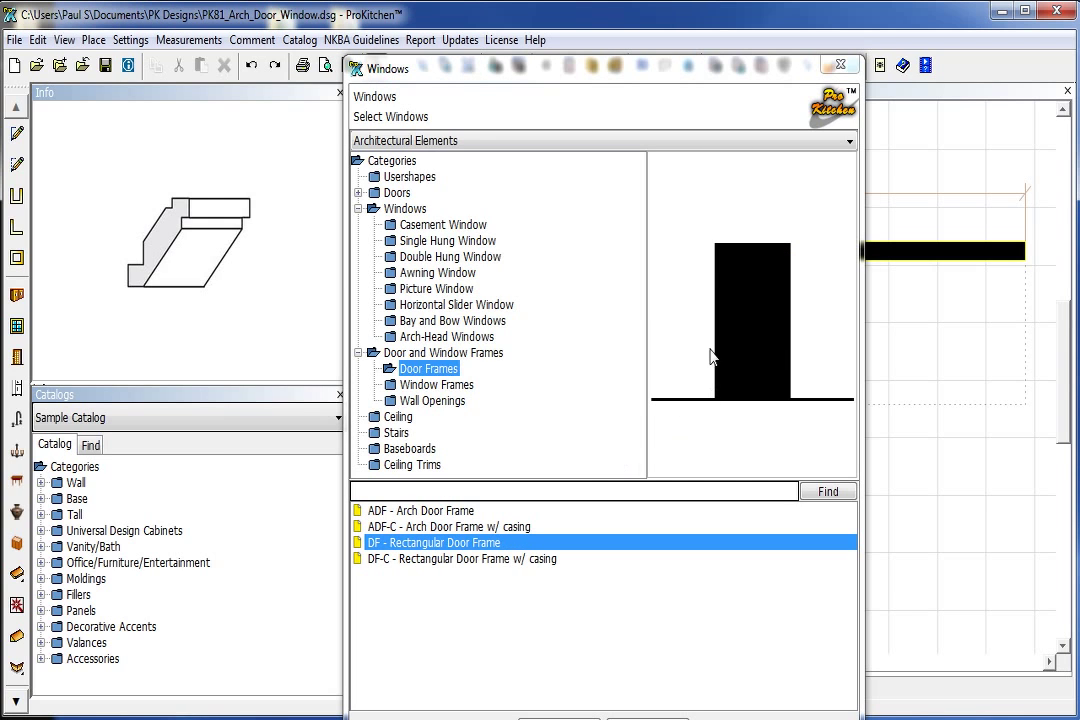
left_click(460, 558)
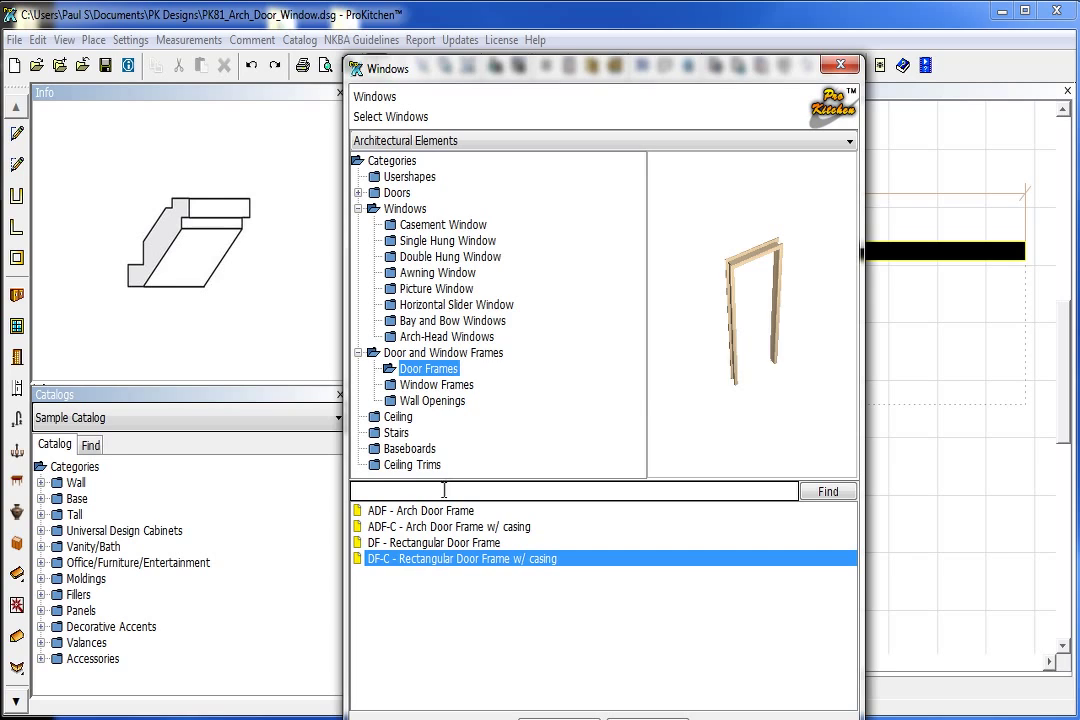
left_click(420, 510)
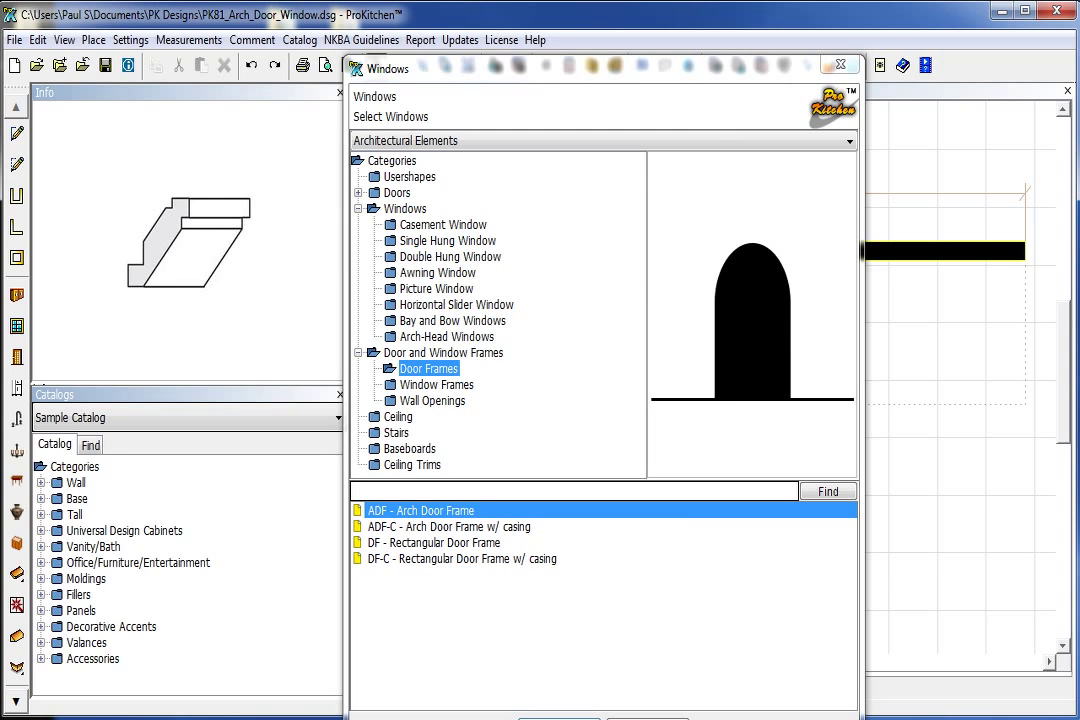
Place the 30-inch door frames in the top and left walls of the plan.
left_click(840, 68)
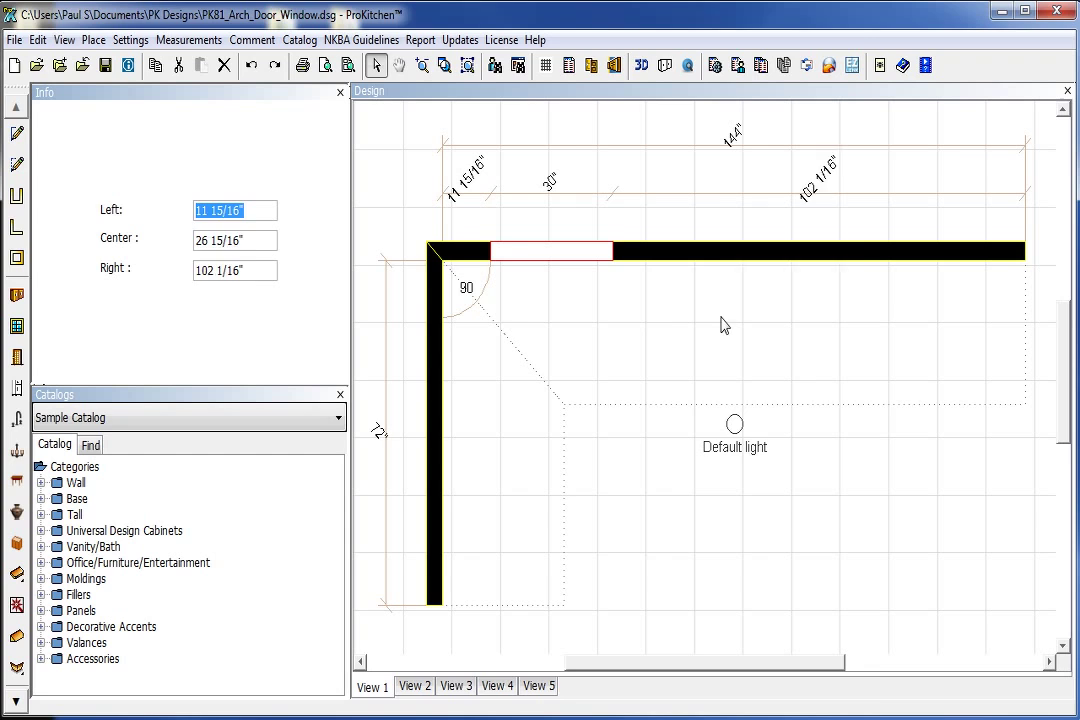
left_click(434, 542)
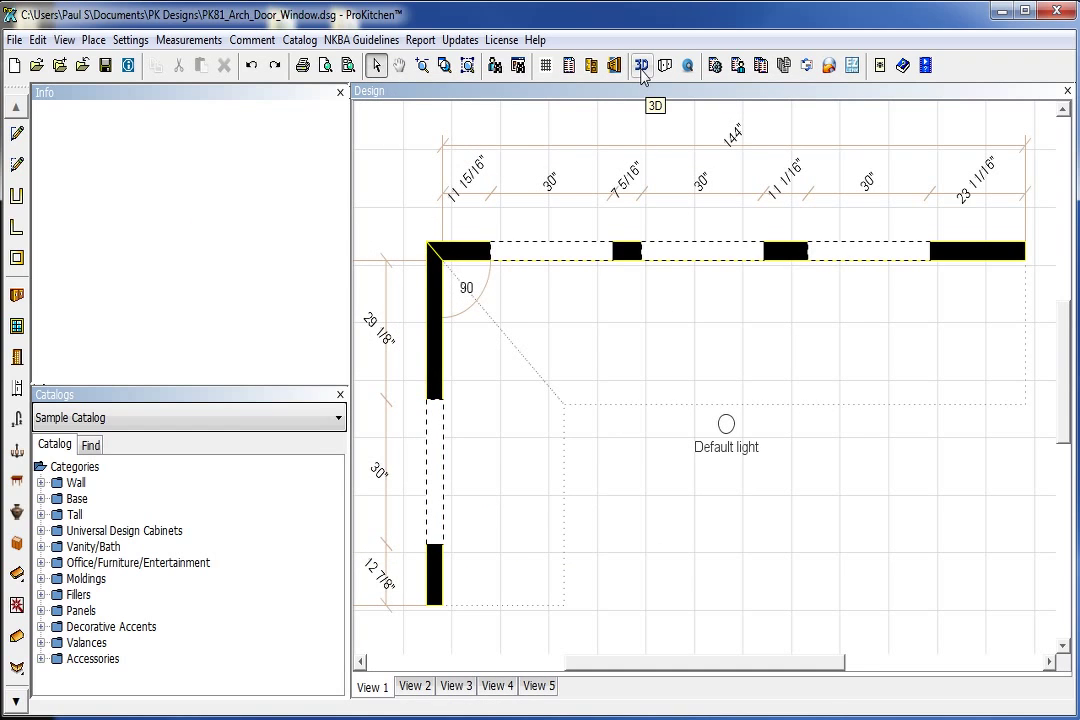
Open the 3D view and orbit to inspect the two arched and two rectangular openings.
left_click(641, 64)
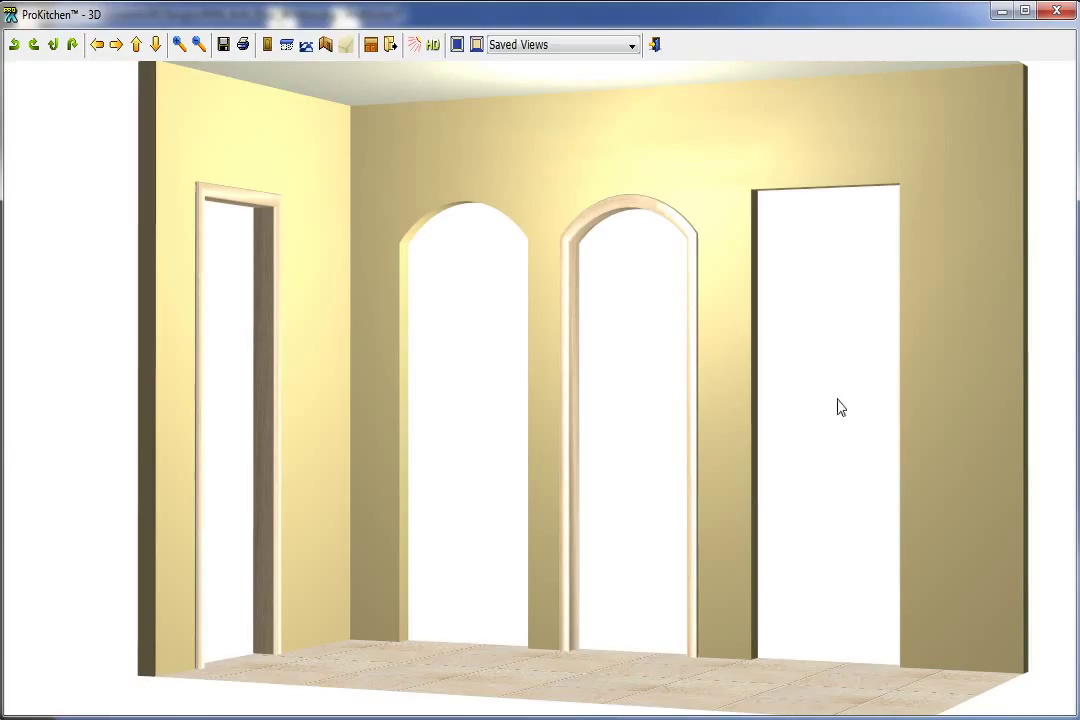
mouse_move(620, 233)
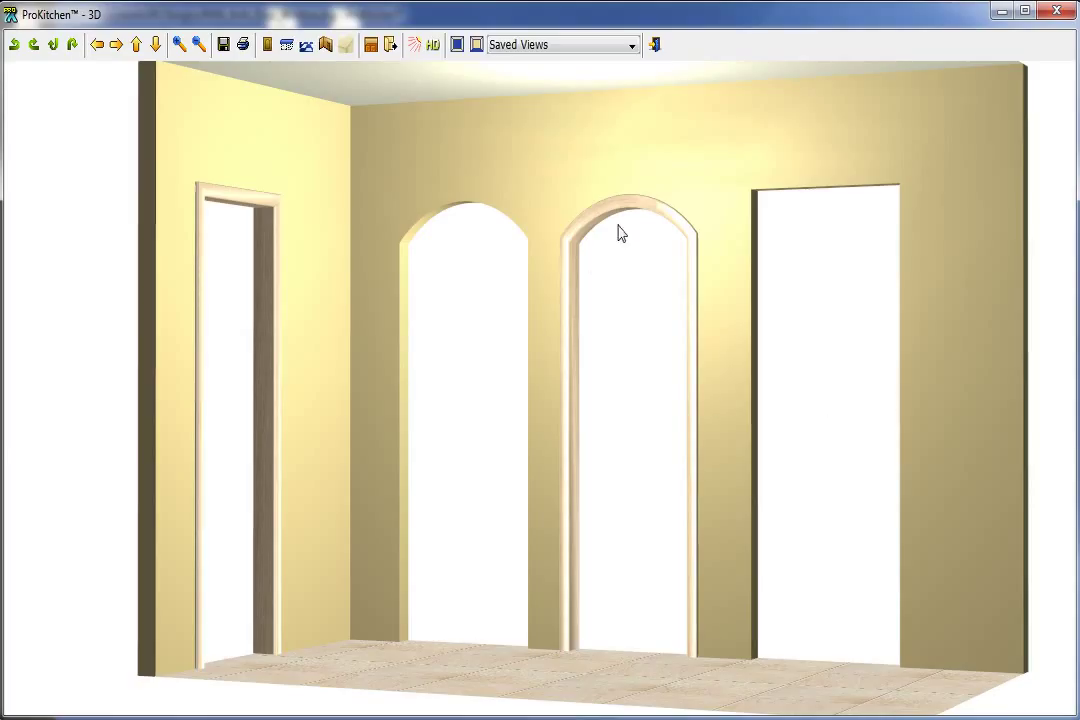
mouse_move(478, 228)
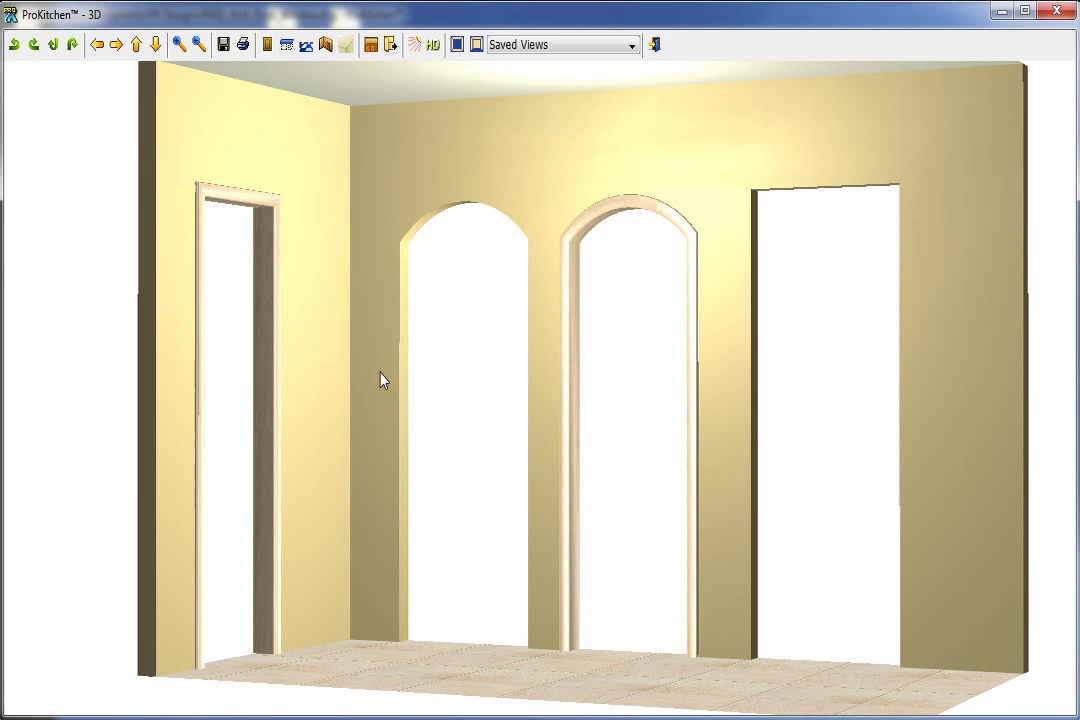
left_click_drag(383, 378, 463, 458)
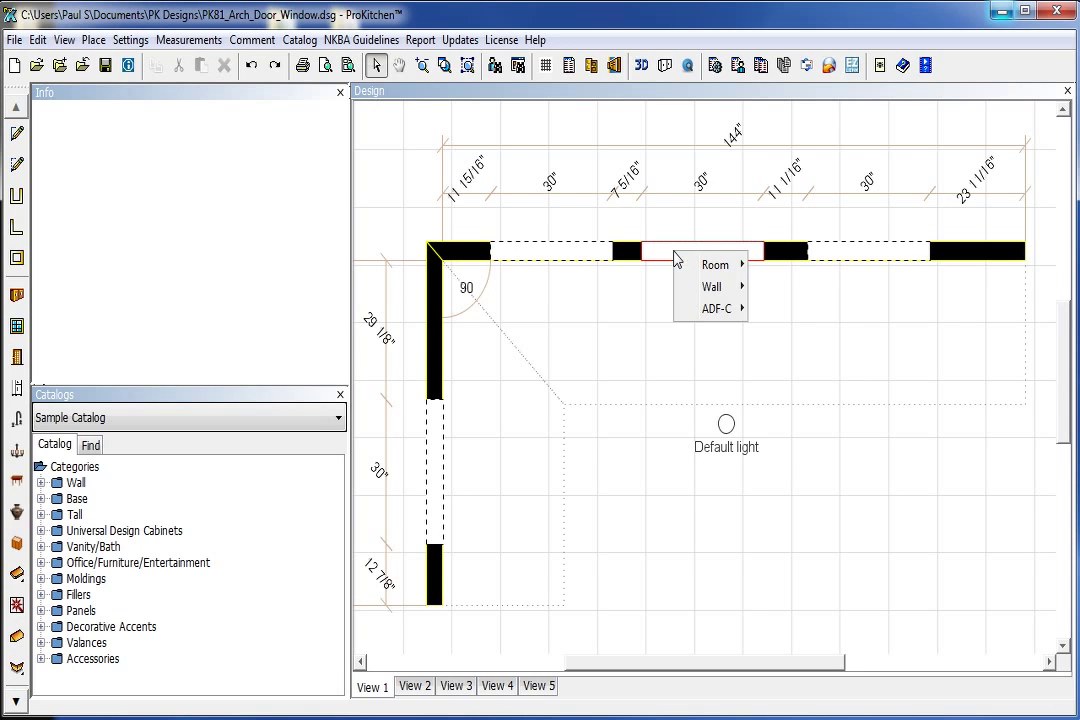
Open the Attributes dialog for the ADF-C cased arch door frame in the top wall.
left_click(717, 308)
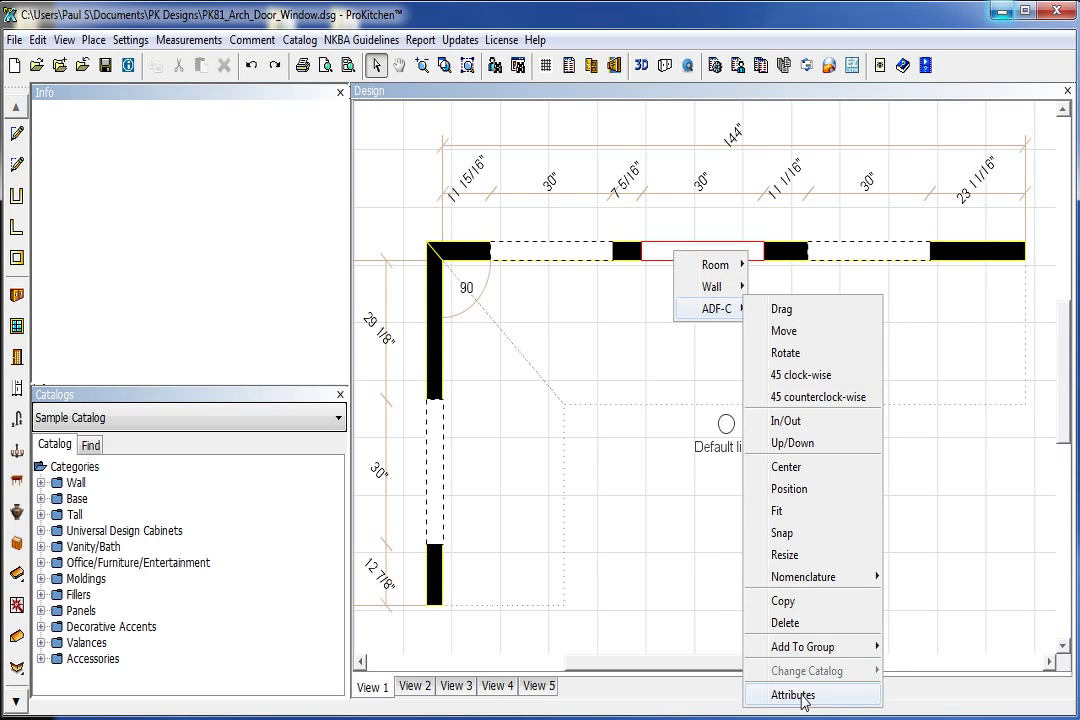
left_click(791, 694)
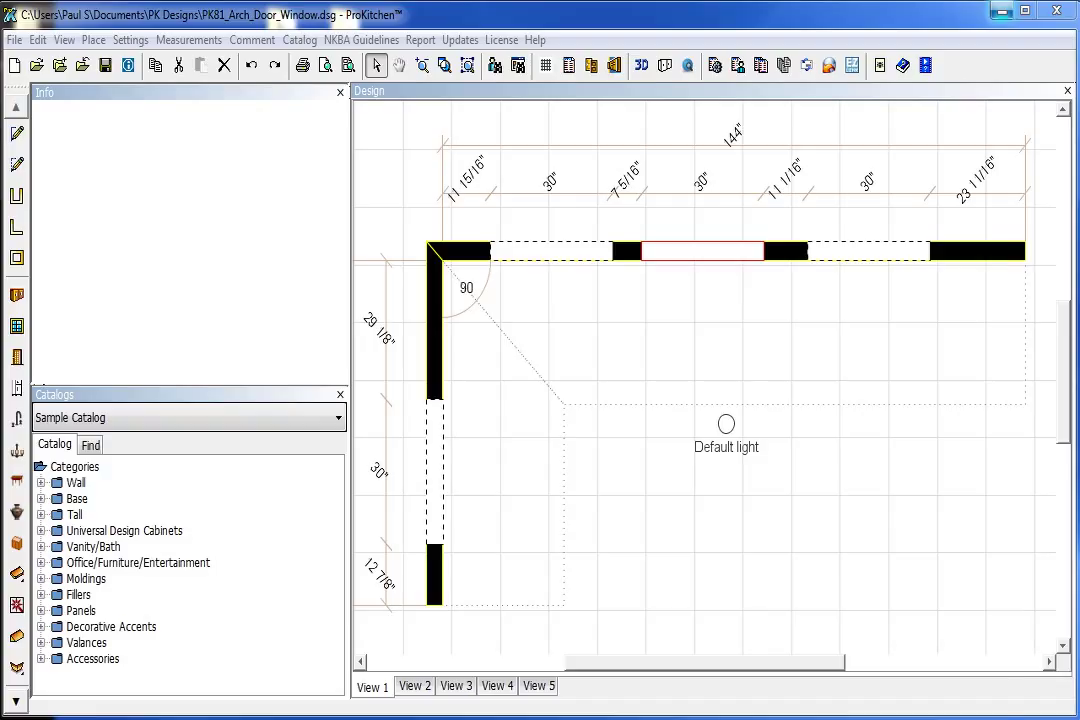
double_click(703, 251)
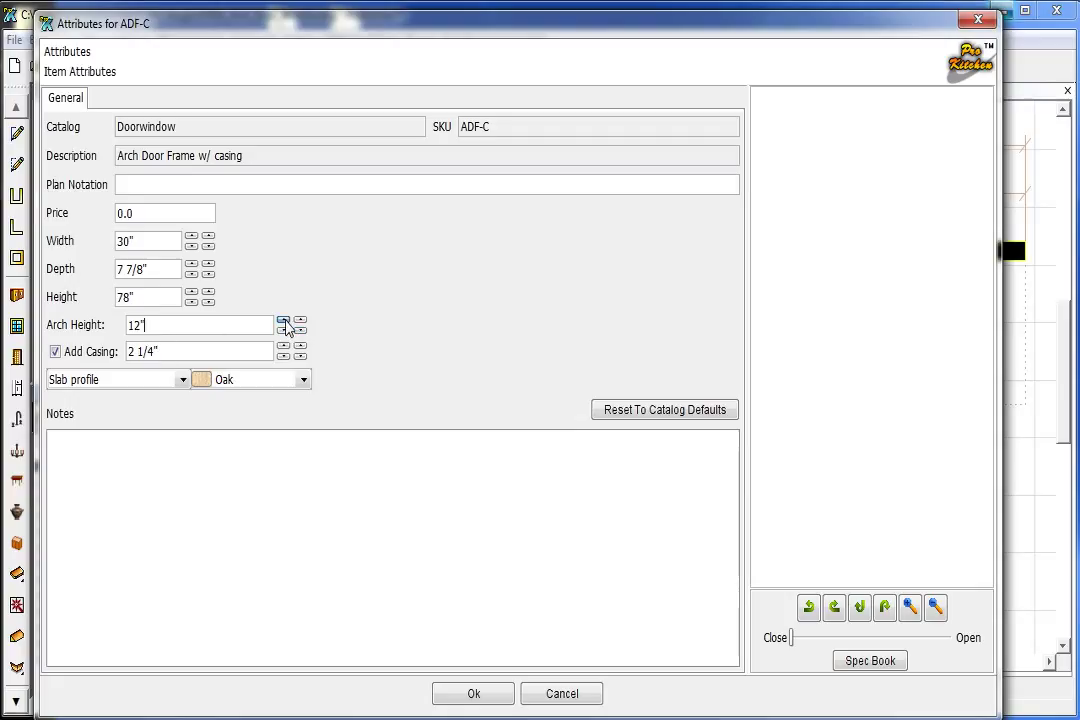
Set the arch height to 7 inches, turn on casing, and review the casing profiles.
left_click(284, 320)
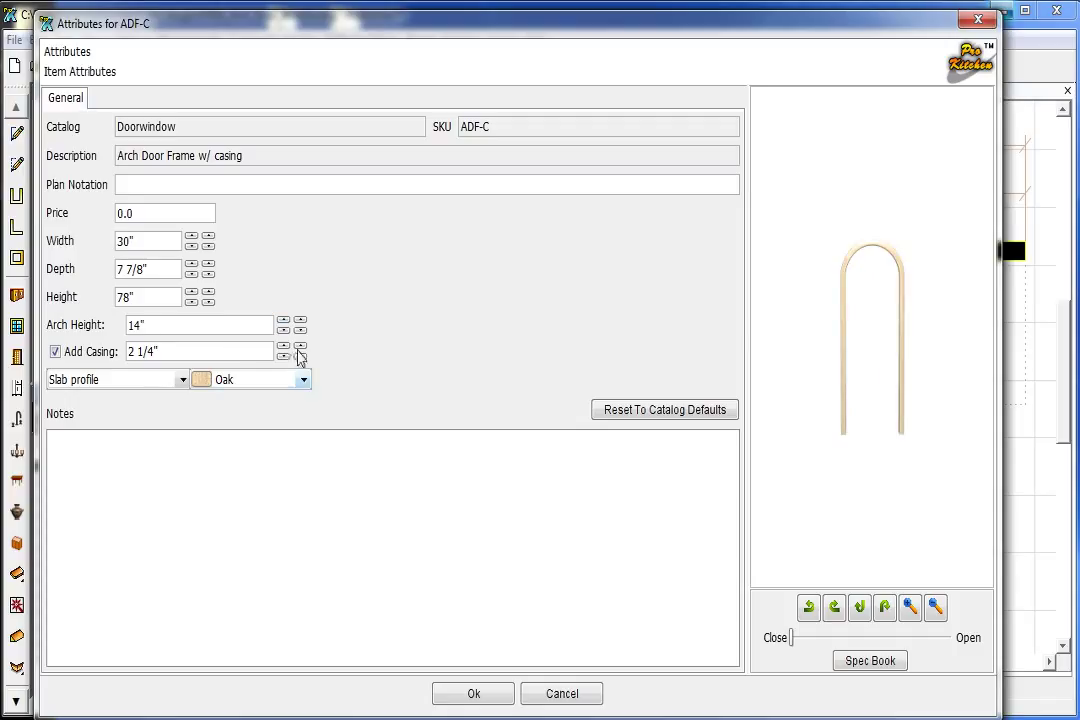
left_click(284, 329)
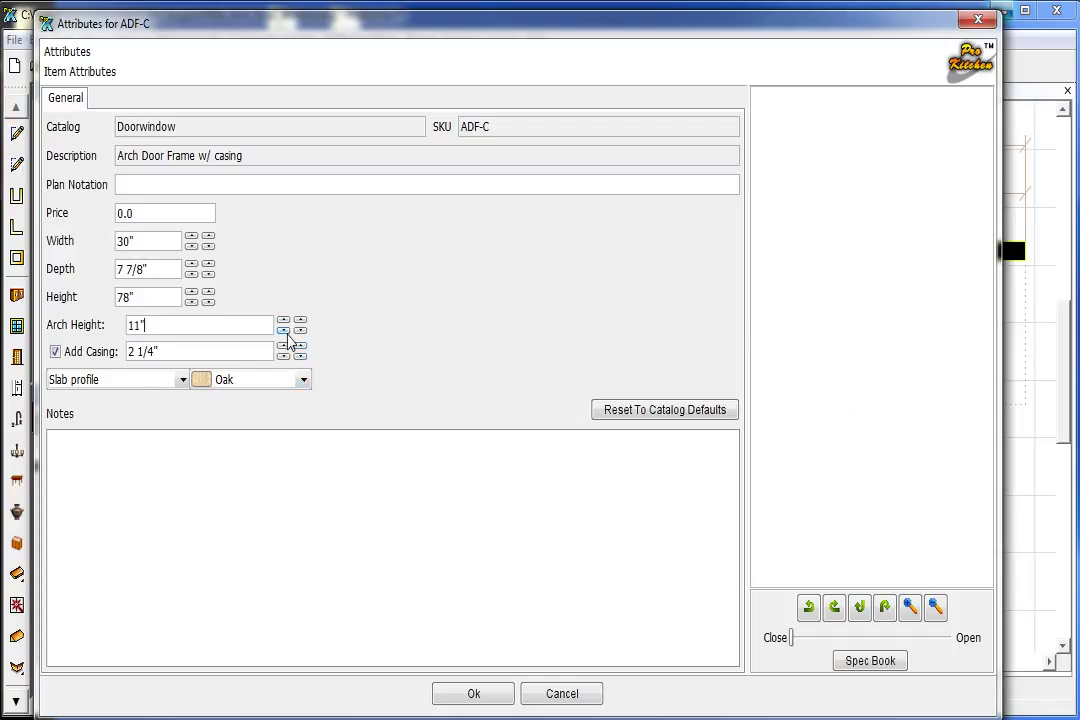
left_click(284, 328)
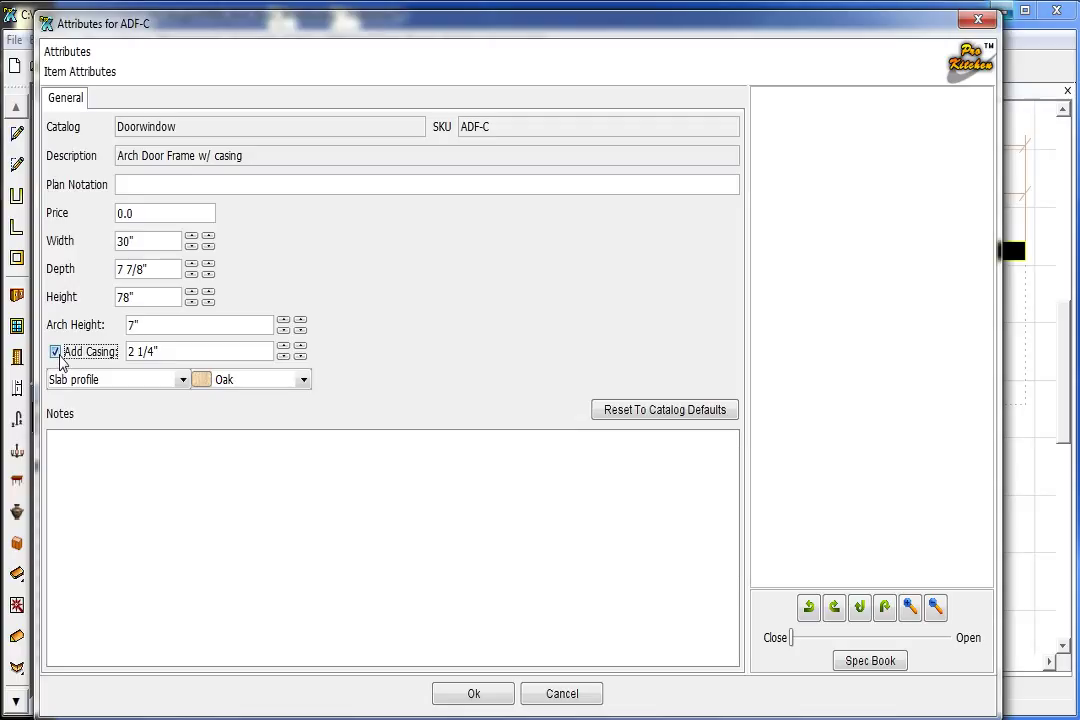
left_click(55, 351)
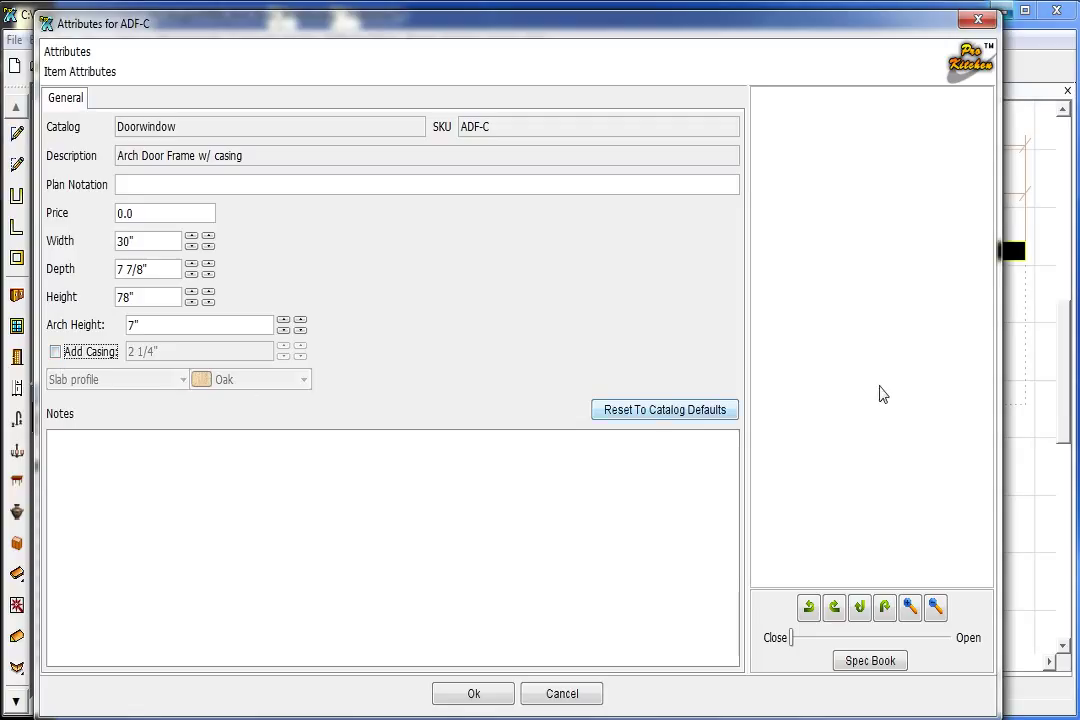
left_click(55, 351)
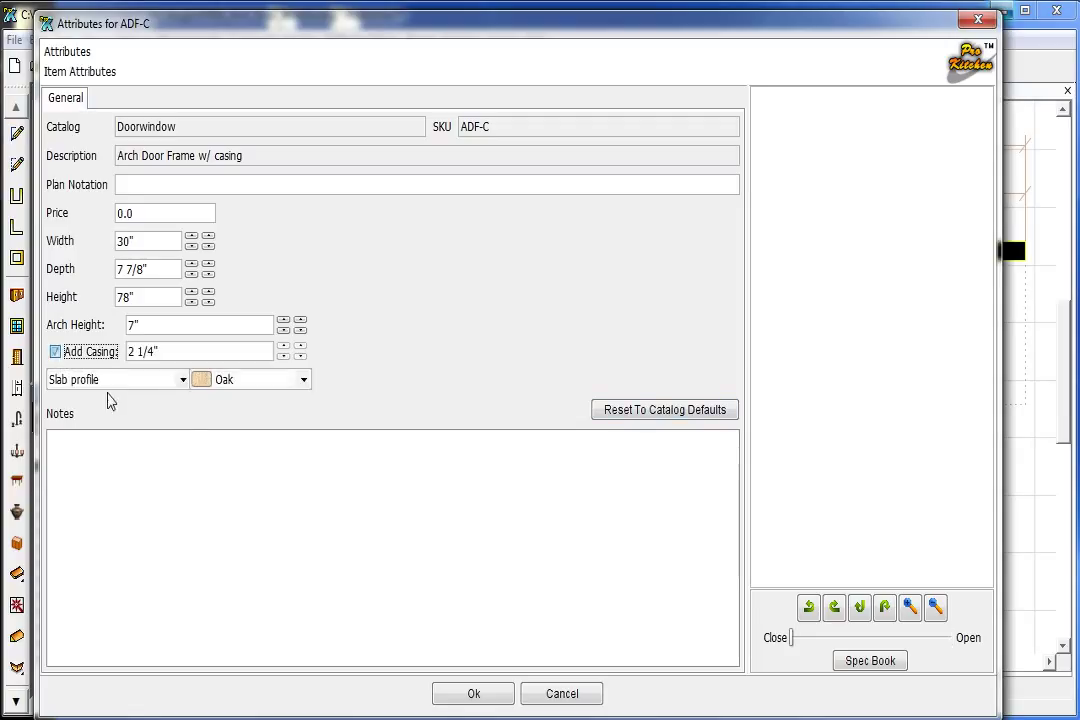
left_click(182, 379)
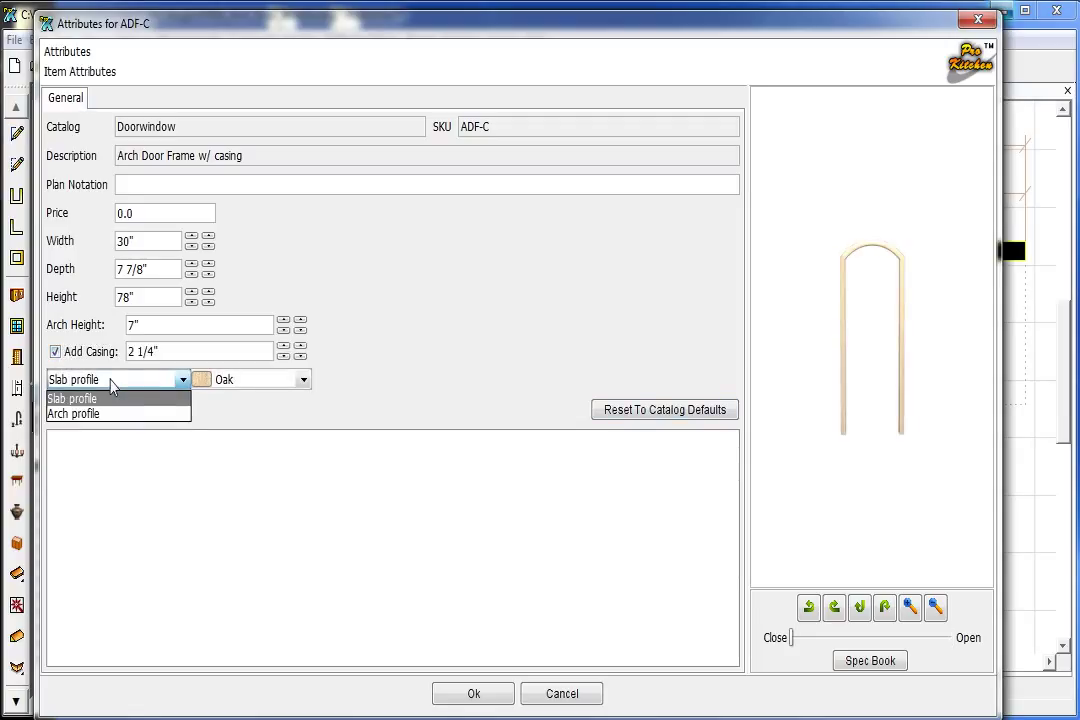
mouse_move(72, 414)
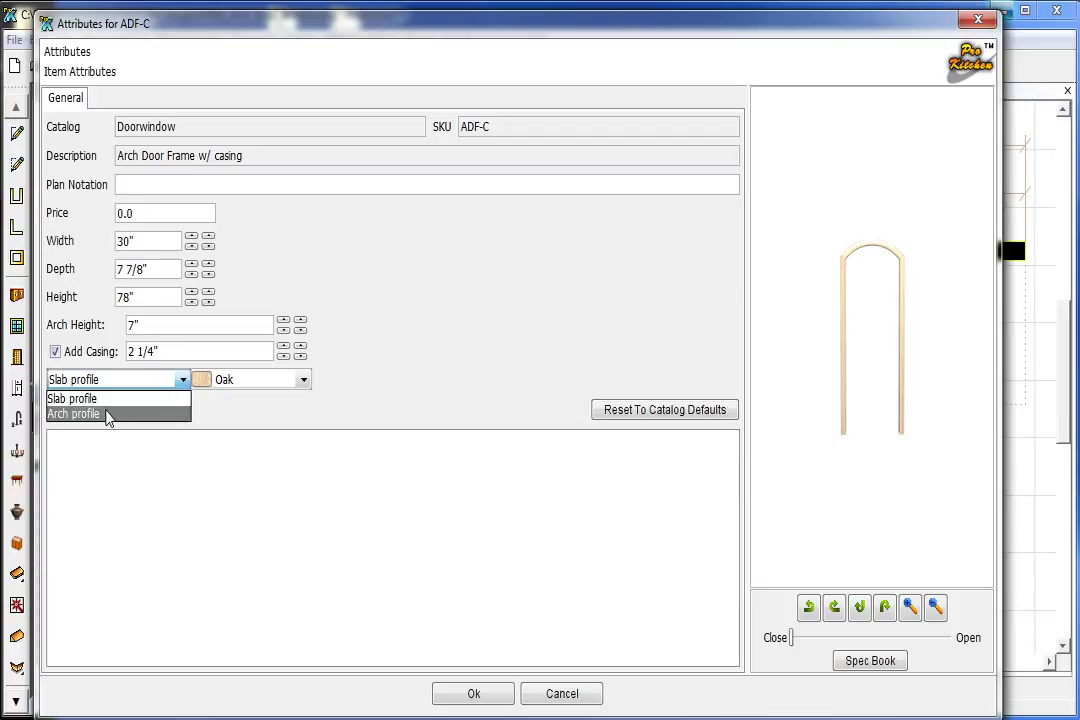
mouse_move(115, 399)
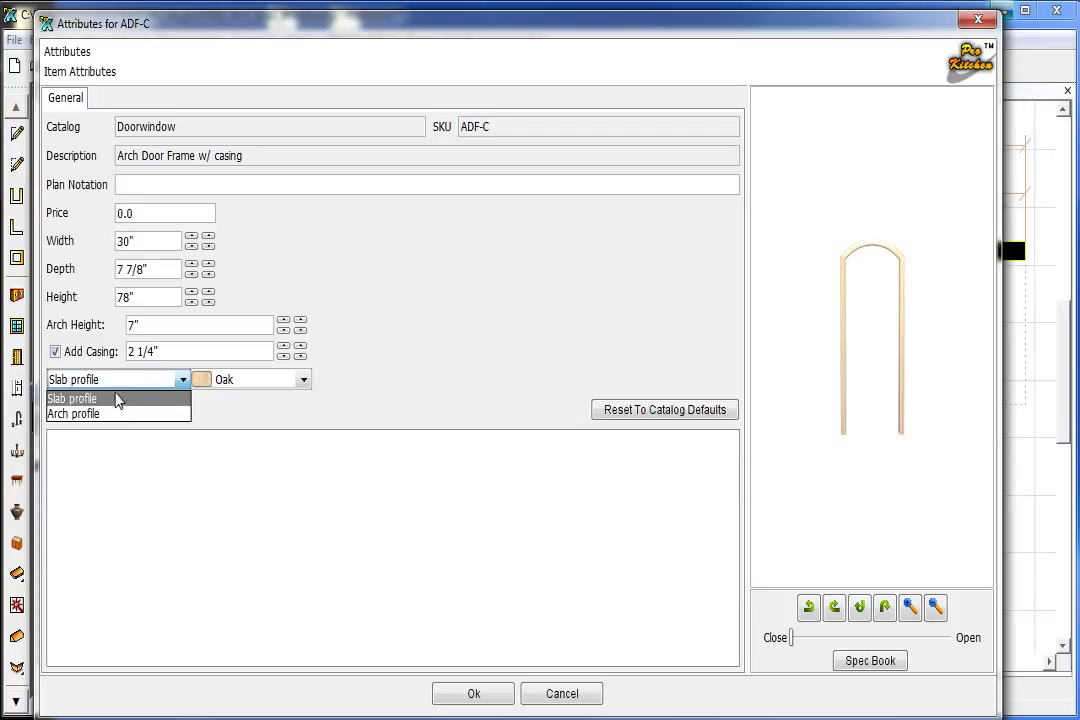
mouse_move(291, 410)
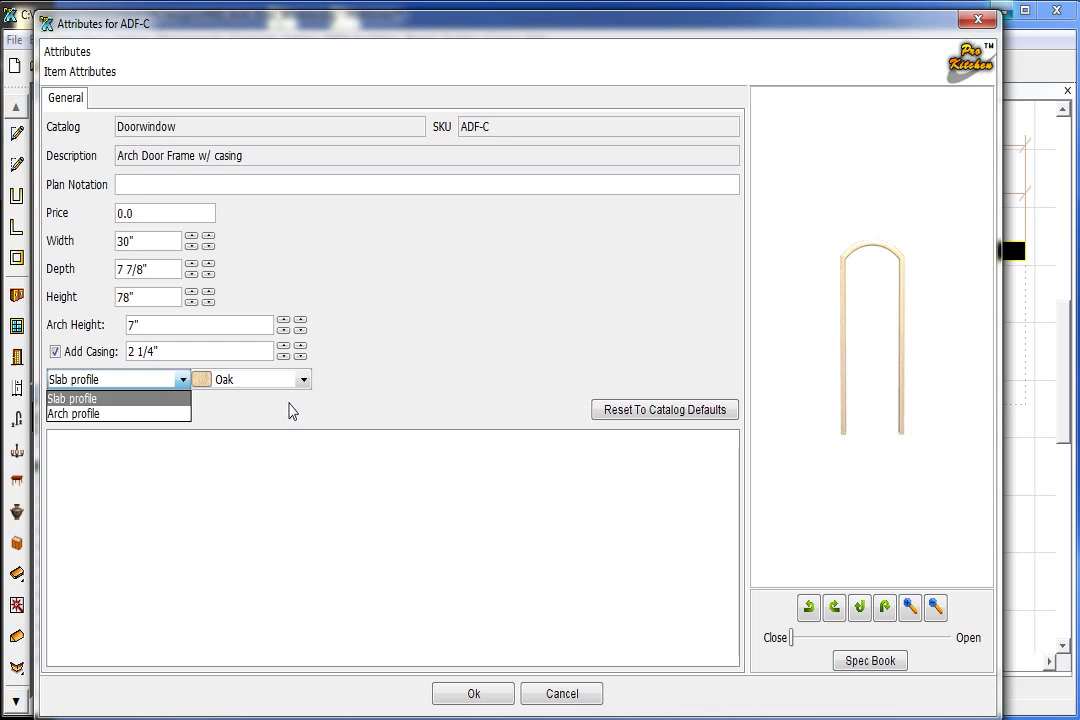
Set the casing material to Rosewood and apply the attributes.
left_click(303, 379)
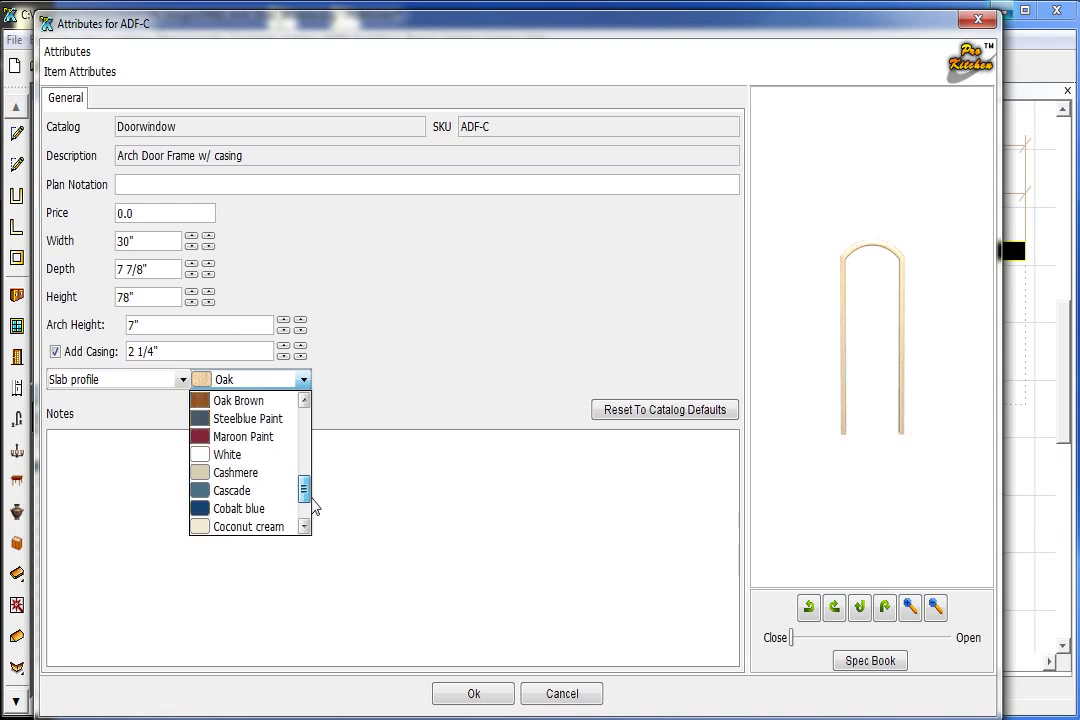
scroll("up", 3)
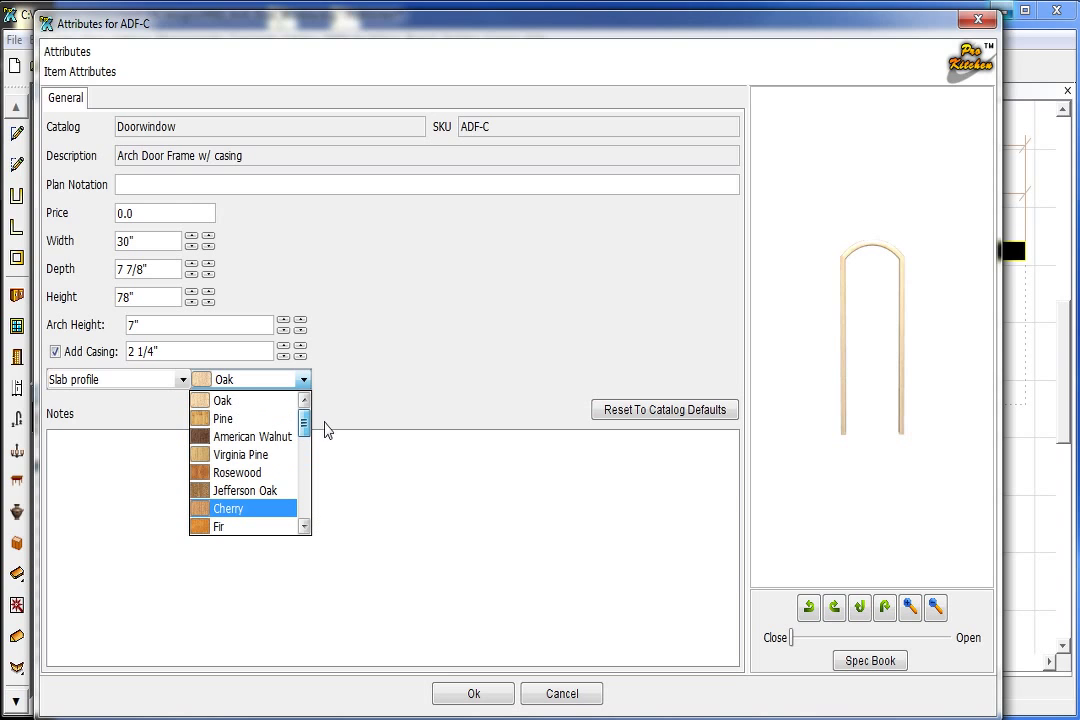
mouse_move(222, 418)
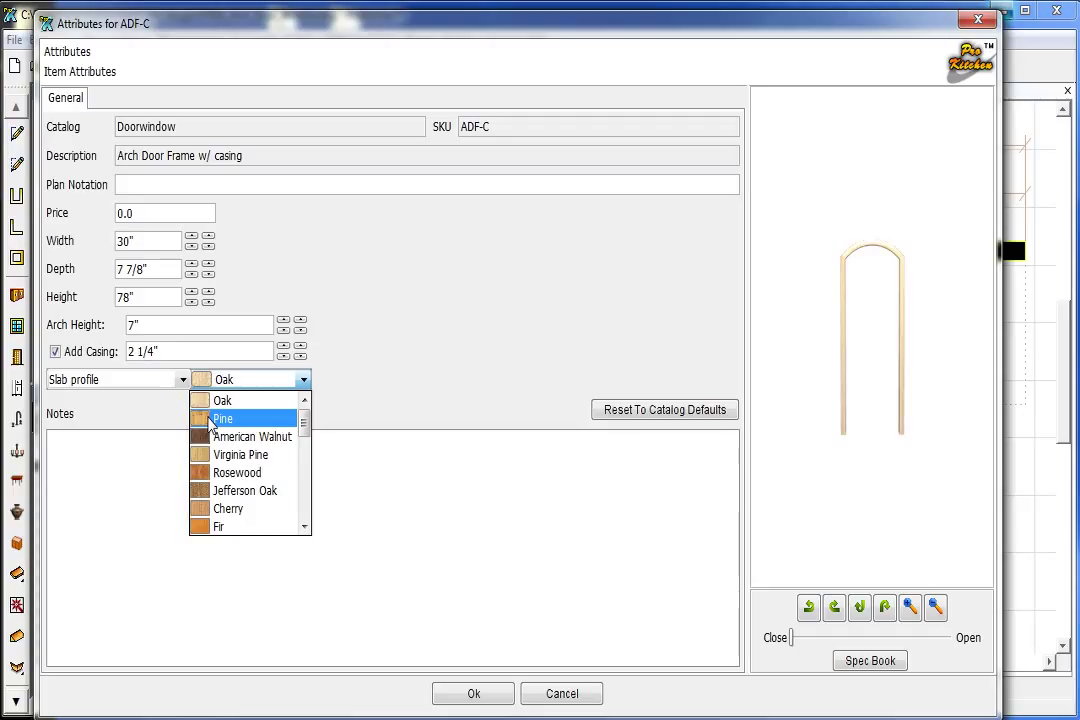
left_click(237, 472)
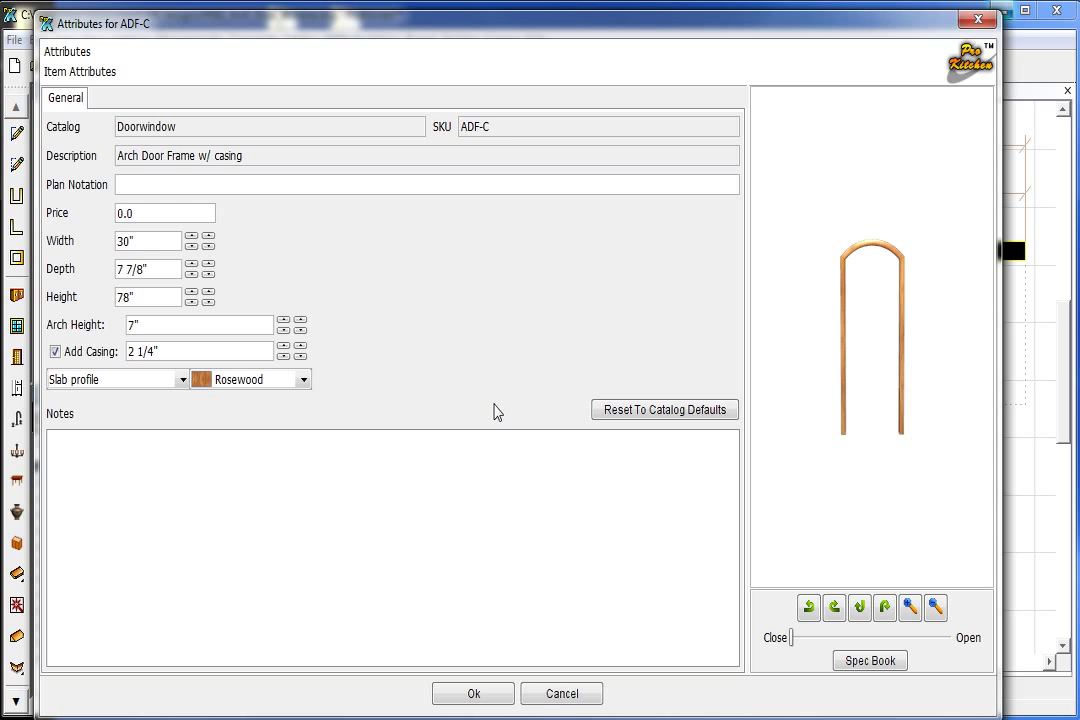
left_click(473, 693)
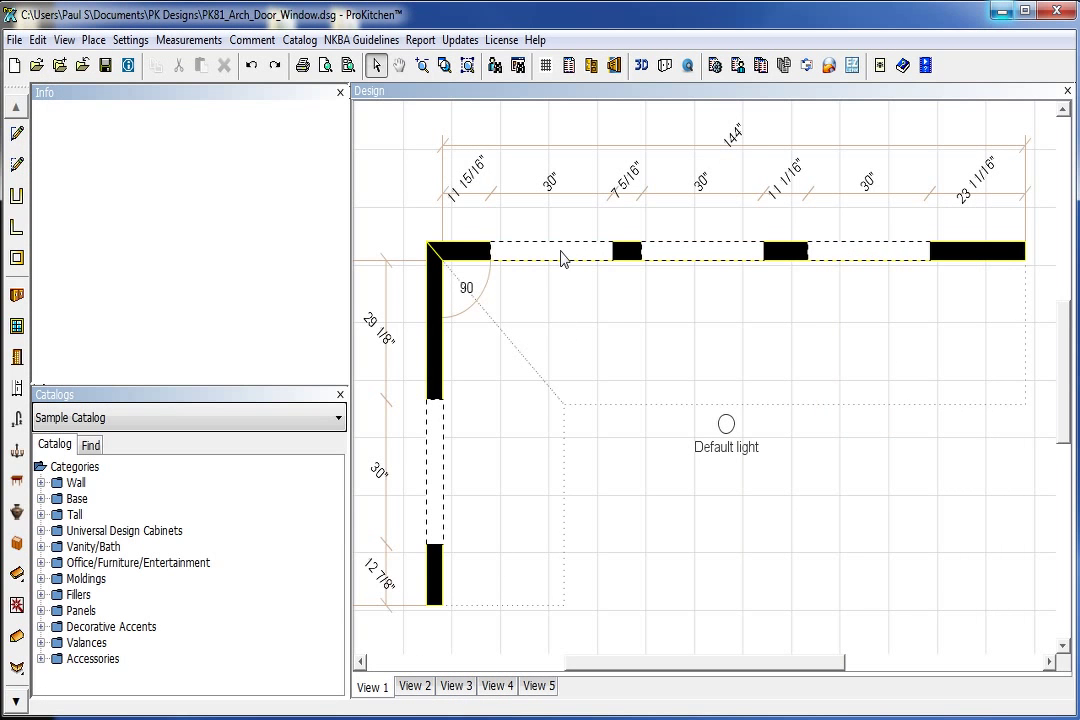
right_click(560, 252)
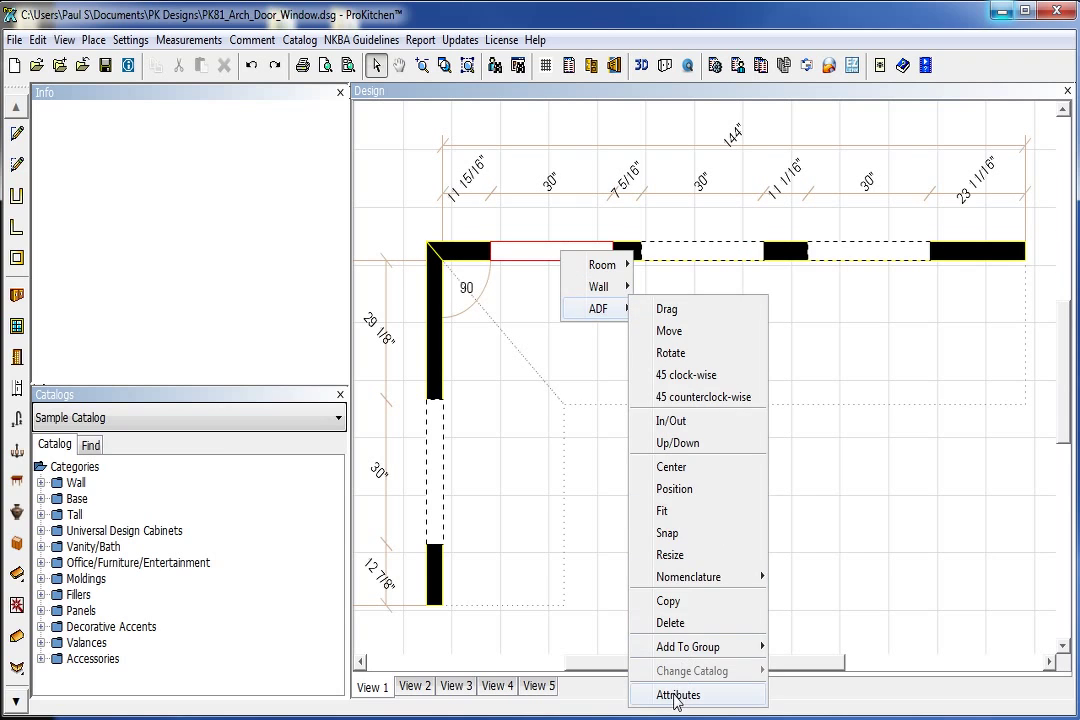
left_click(677, 695)
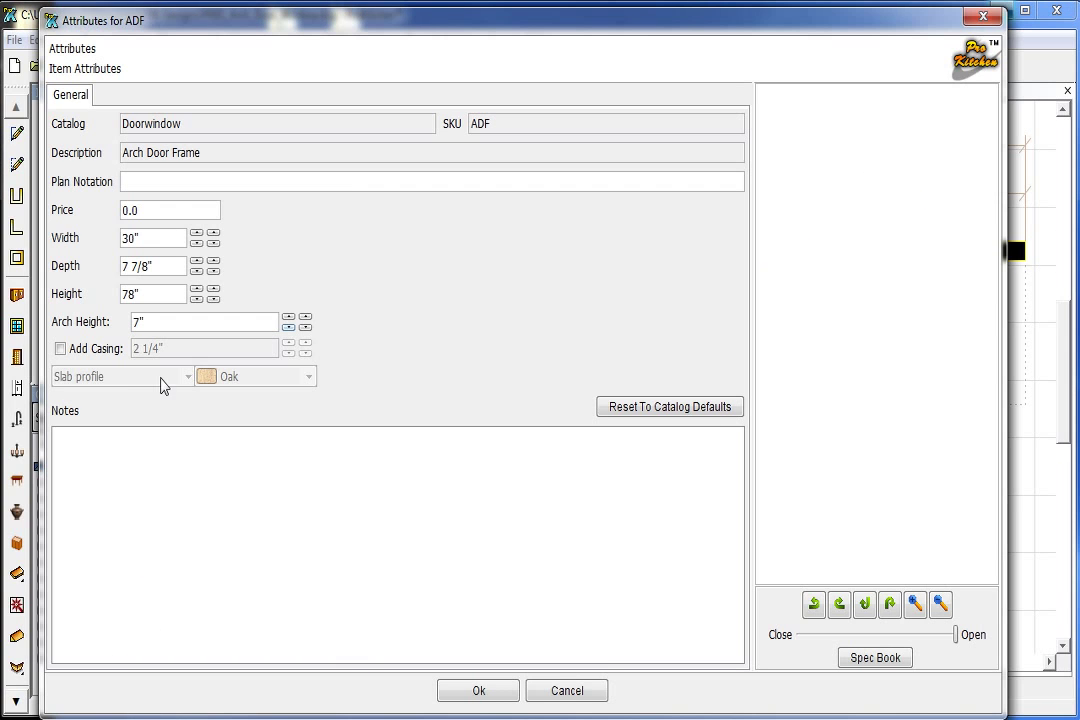
left_click(60, 348)
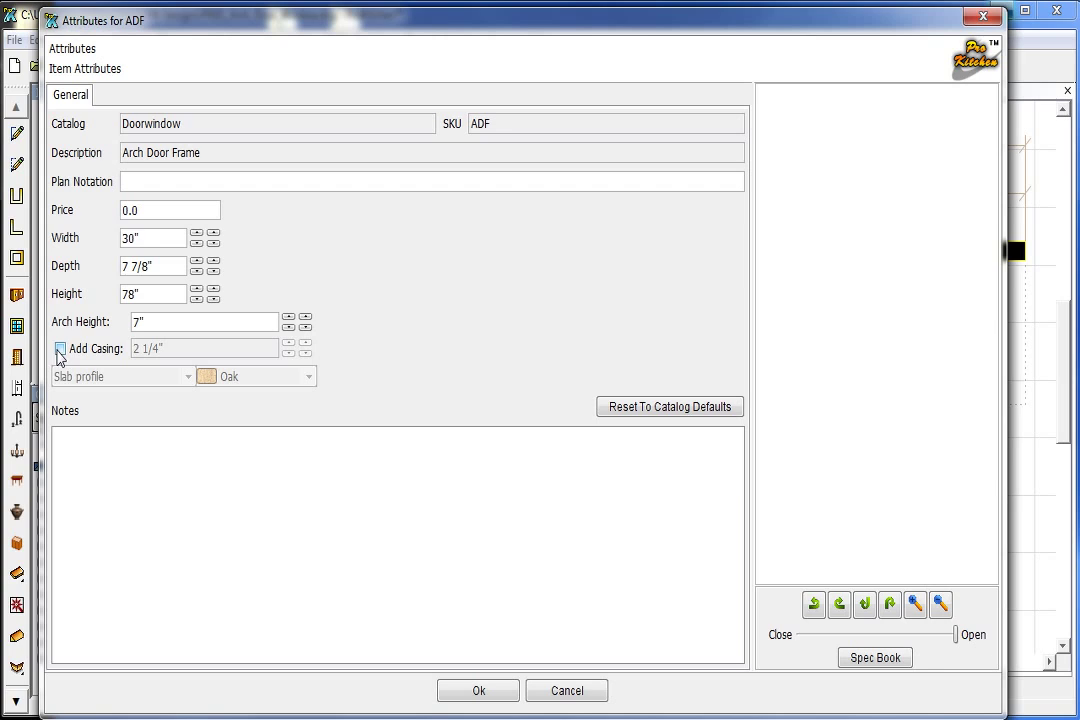
left_click(60, 348)
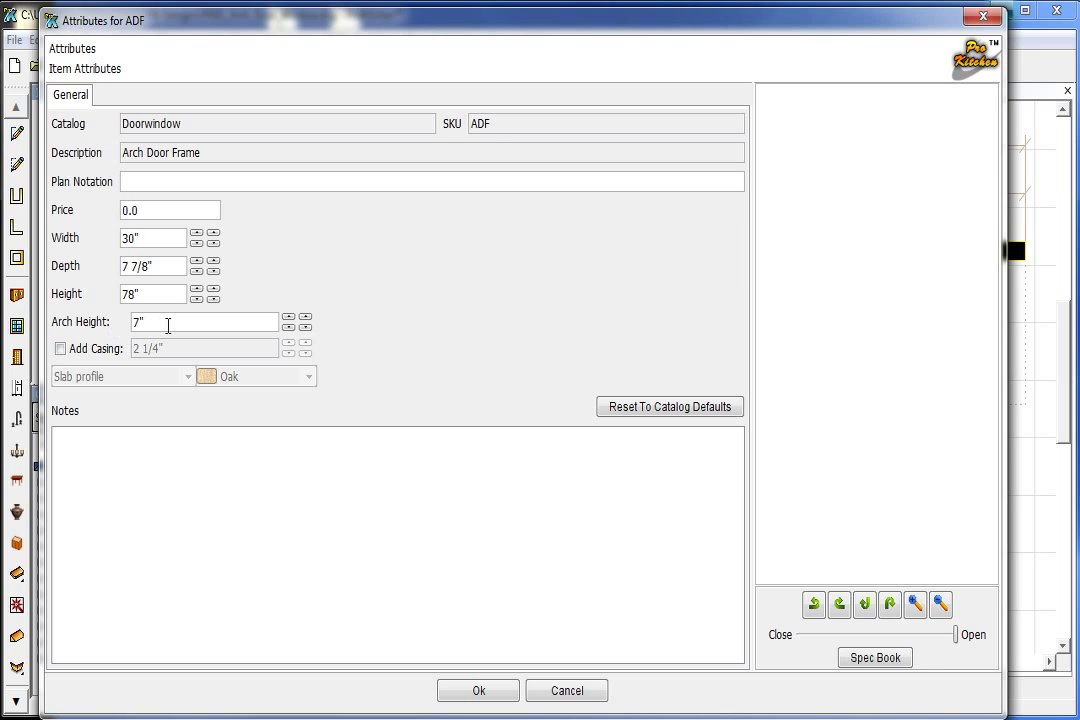
mouse_move(138, 376)
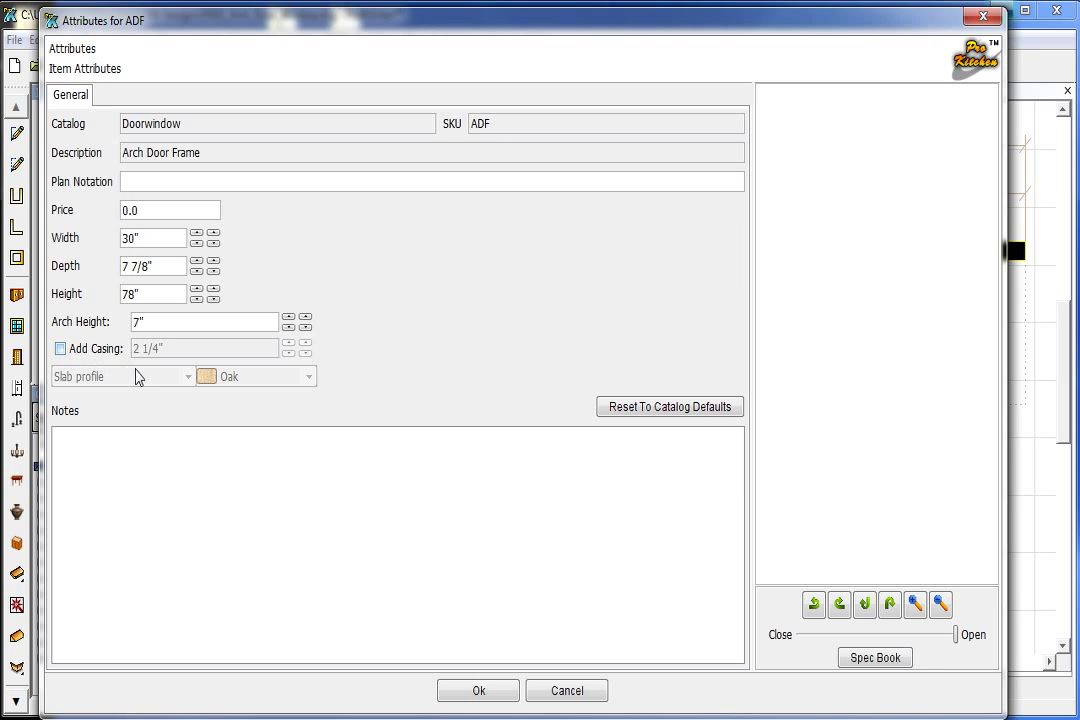
left_click(60, 348)
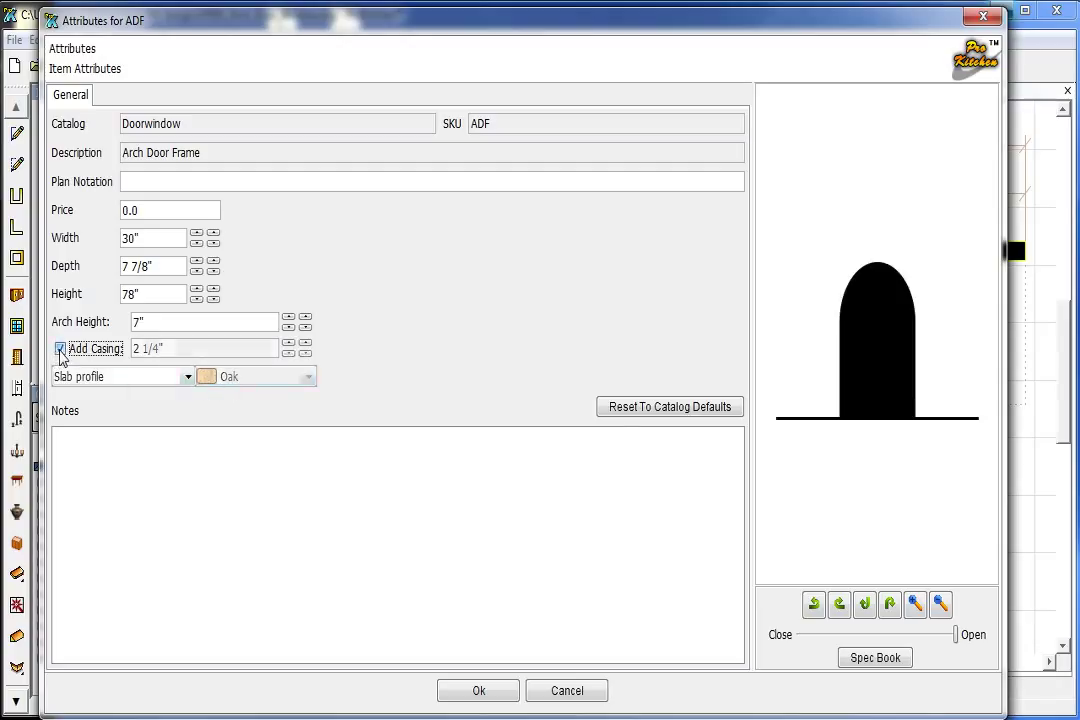
left_click(60, 348)
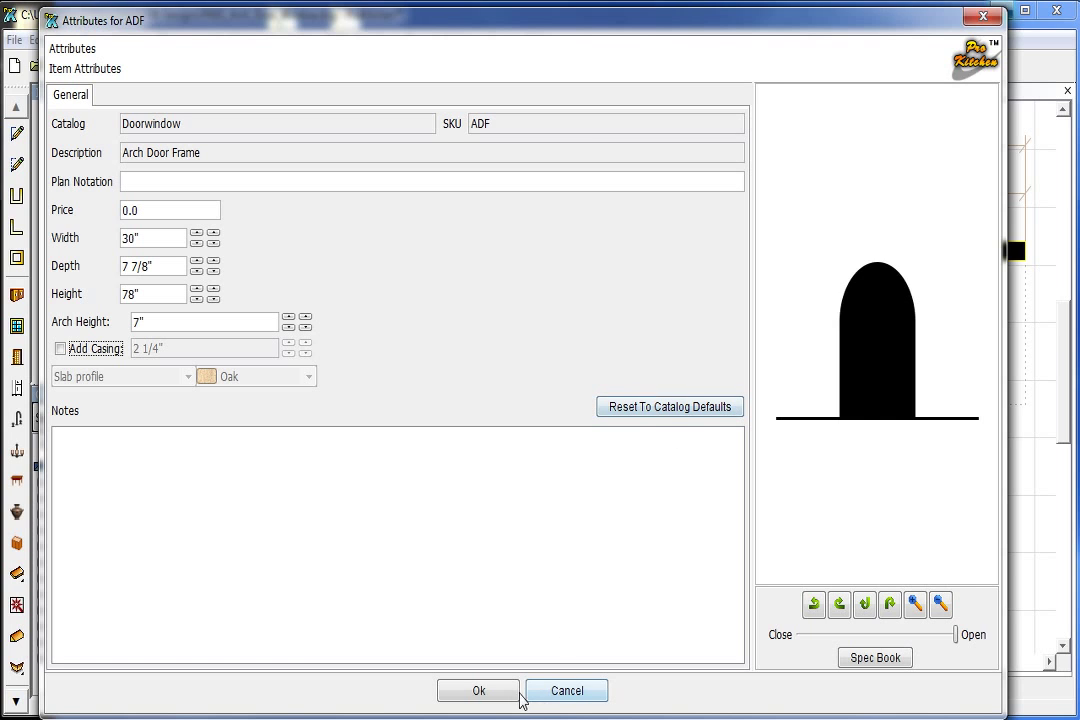
left_click(478, 691)
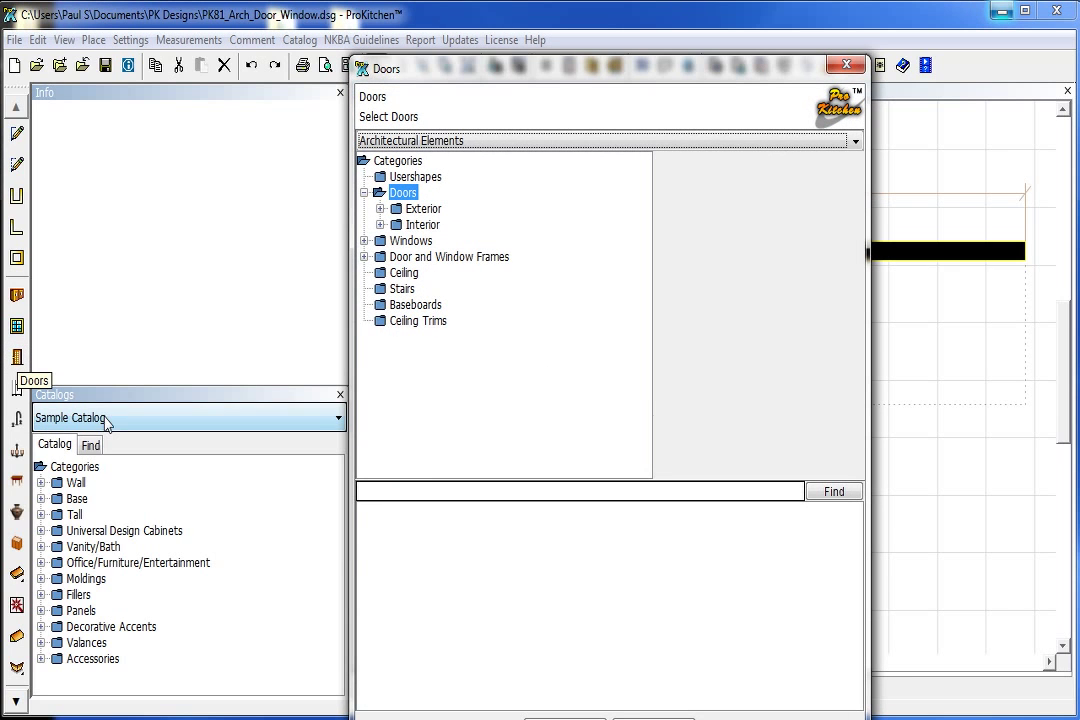
Place the FWO freeform wall opening from Wall Openings into the top wall.
left_click(366, 257)
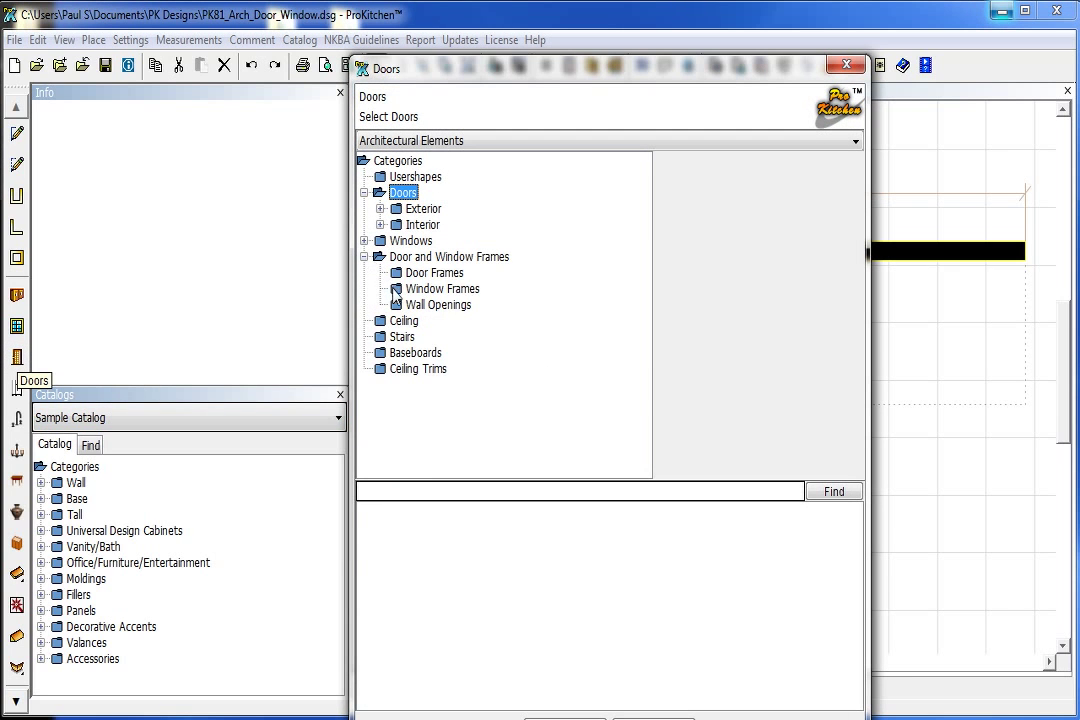
left_click(440, 304)
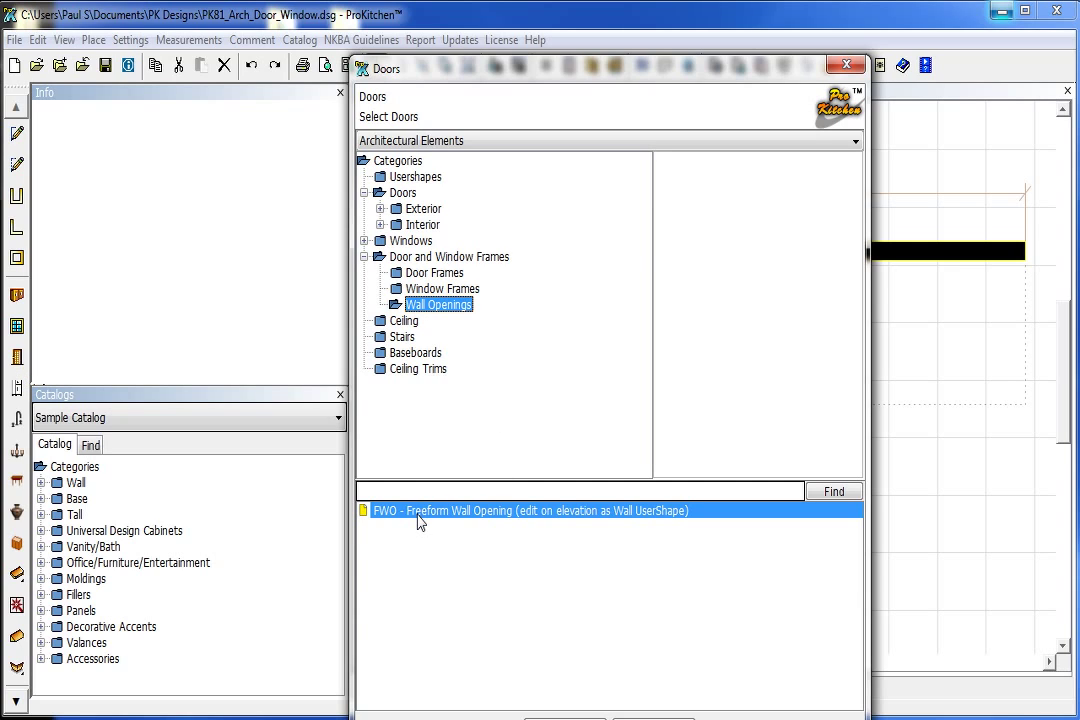
mouse_move(598, 527)
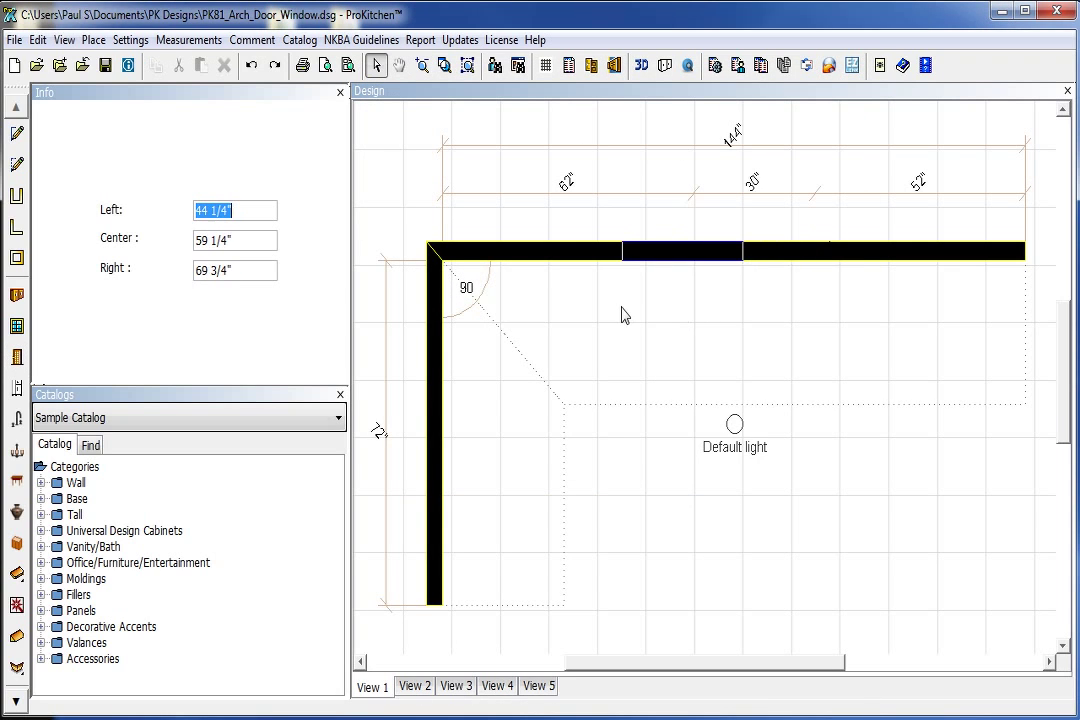
left_click(383, 65)
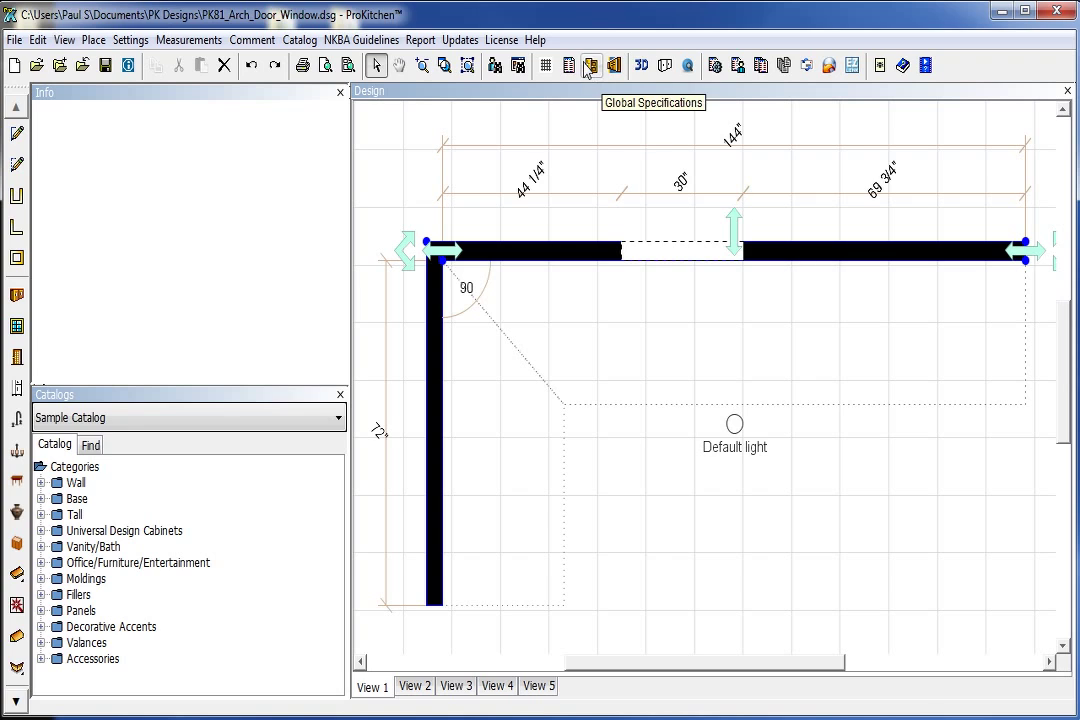
Show the wall elevation and start editing the FWO opening's outline.
left_click(615, 65)
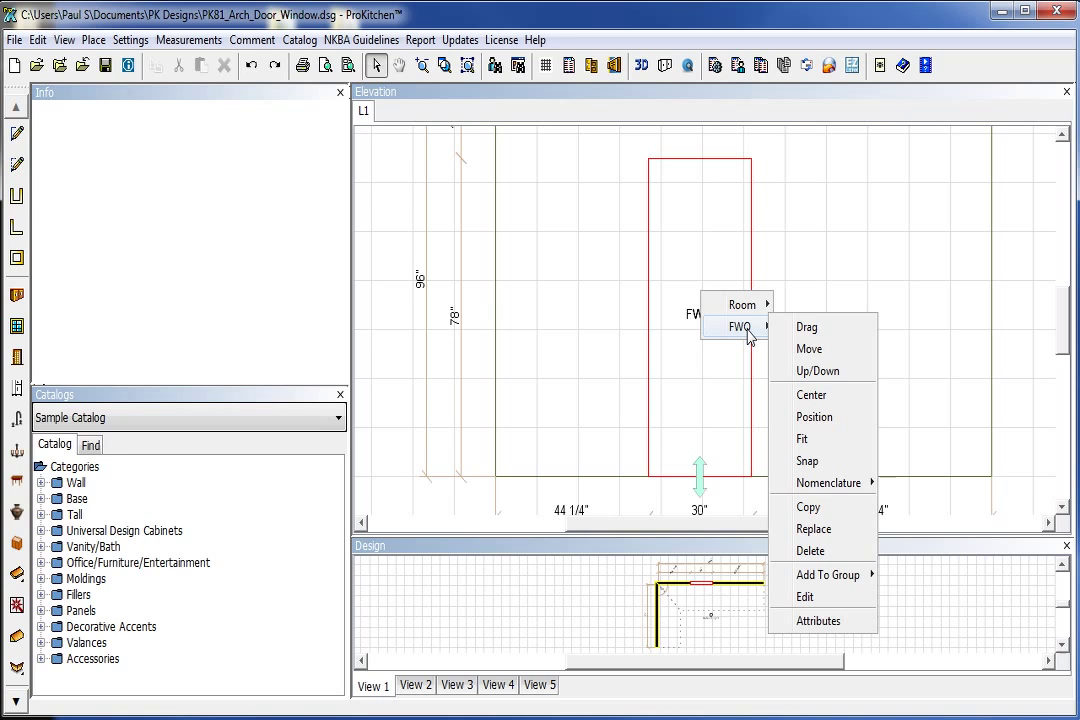
mouse_move(806, 597)
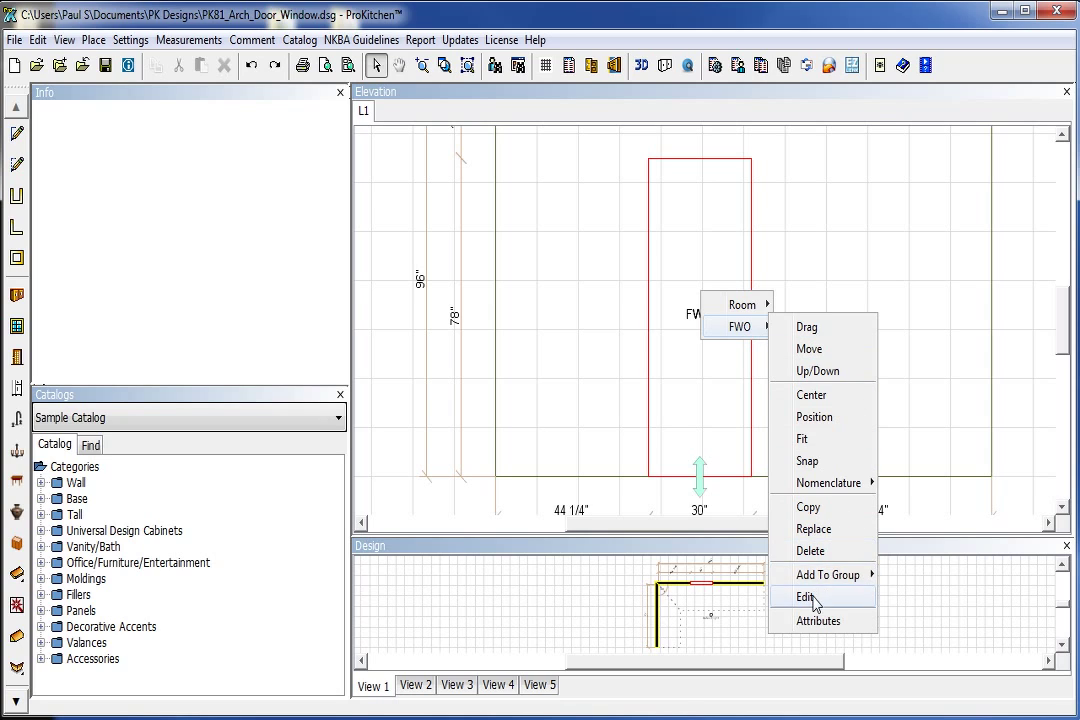
left_click(807, 597)
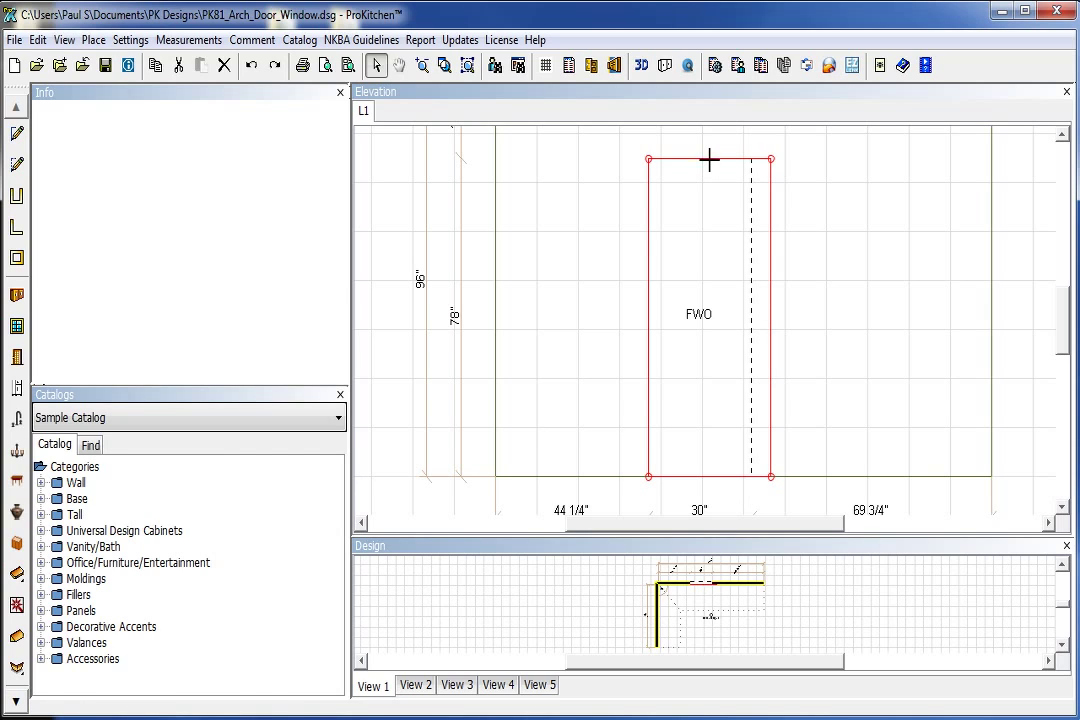
Lower the opening's top edge and extrude a rectangular section out to the right.
left_click_drag(708, 160, 708, 212)
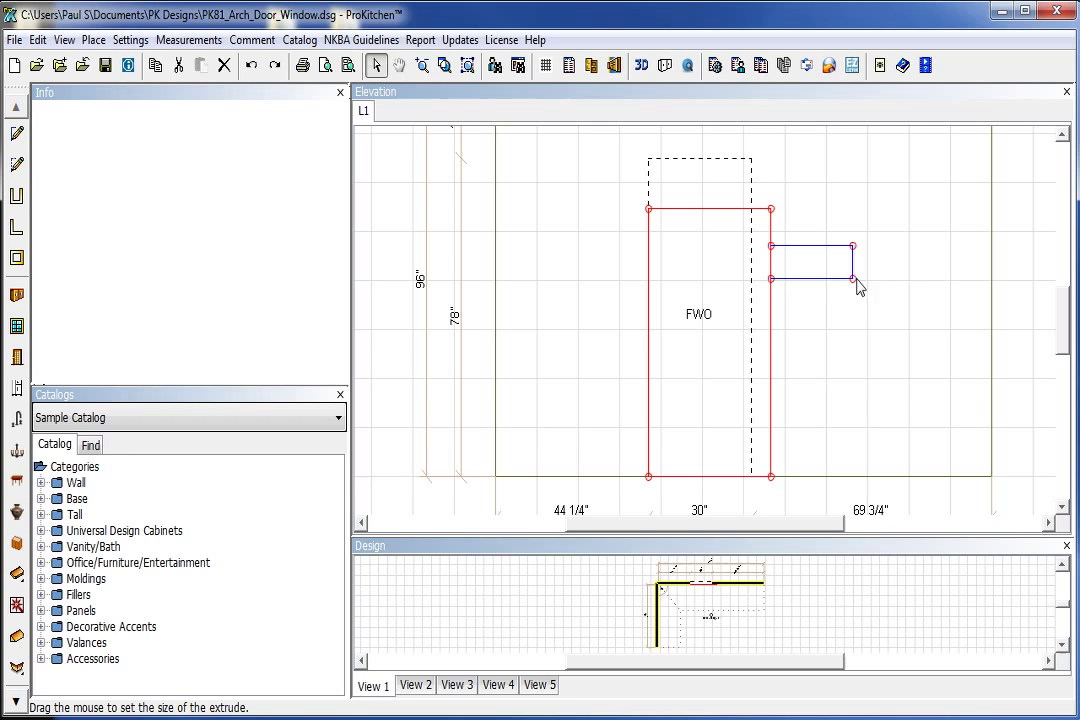
left_click_drag(852, 280, 963, 370)
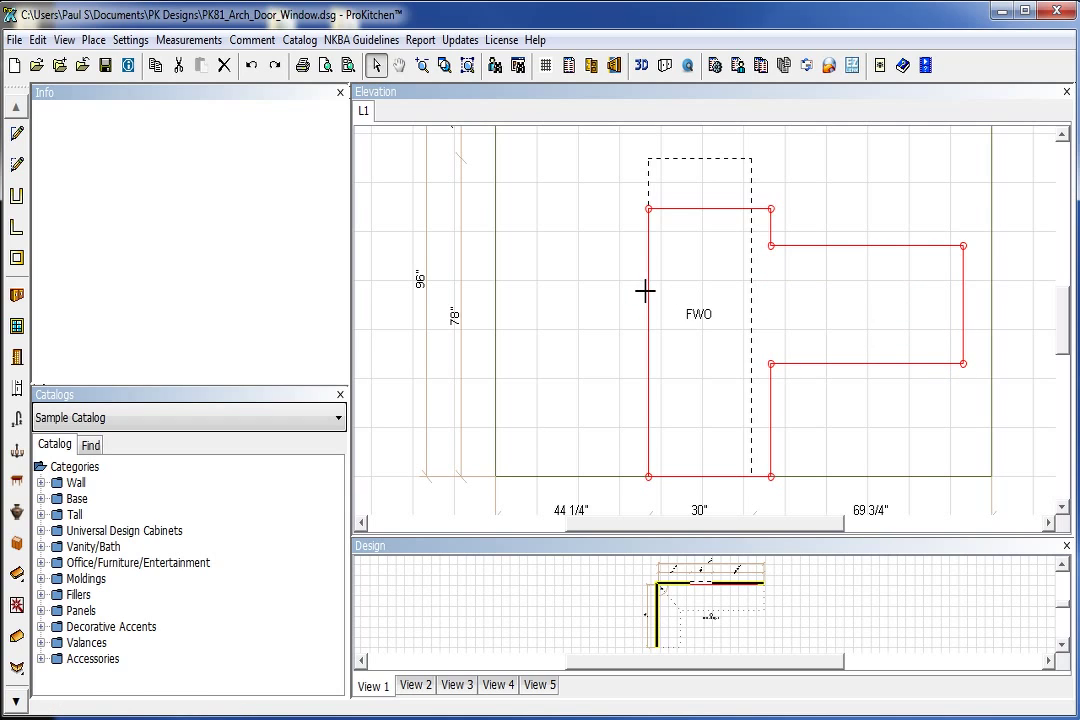
mouse_move(647, 313)
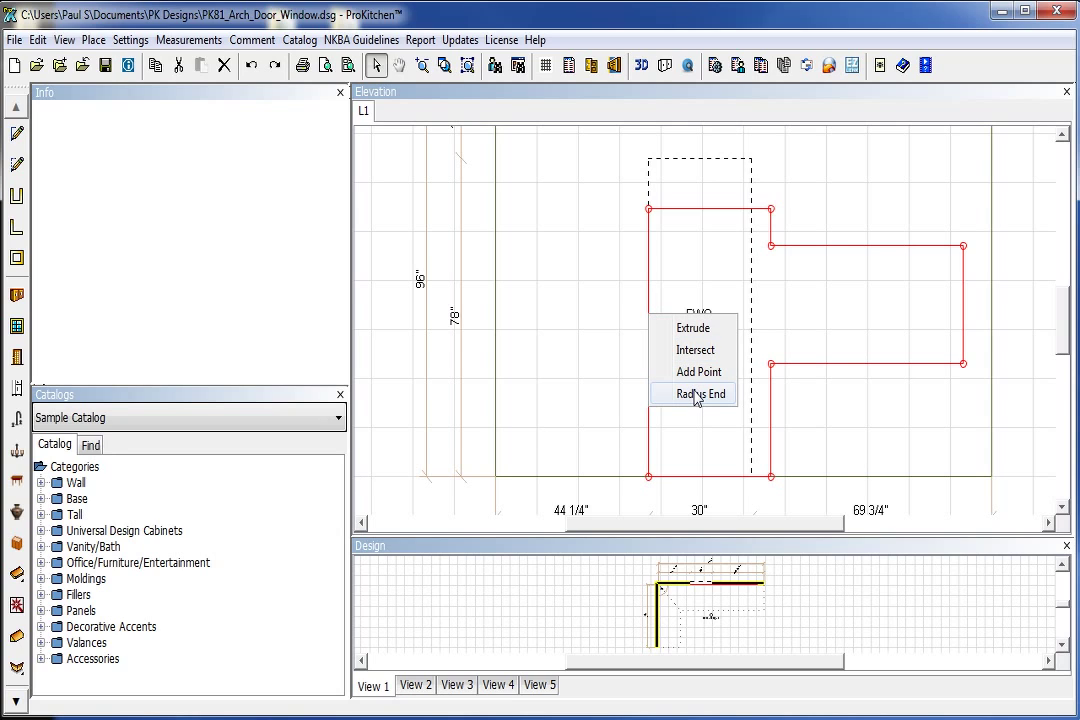
Add a point on the left edge and curve the upper left edge with Radius End.
left_click(699, 371)
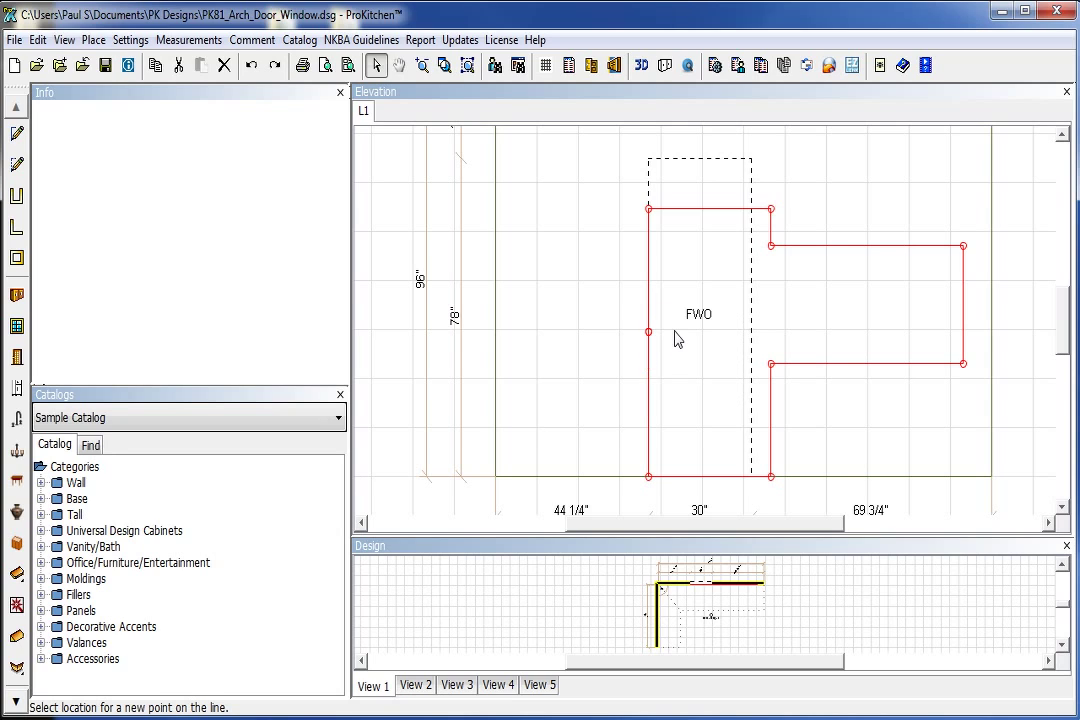
right_click(678, 338)
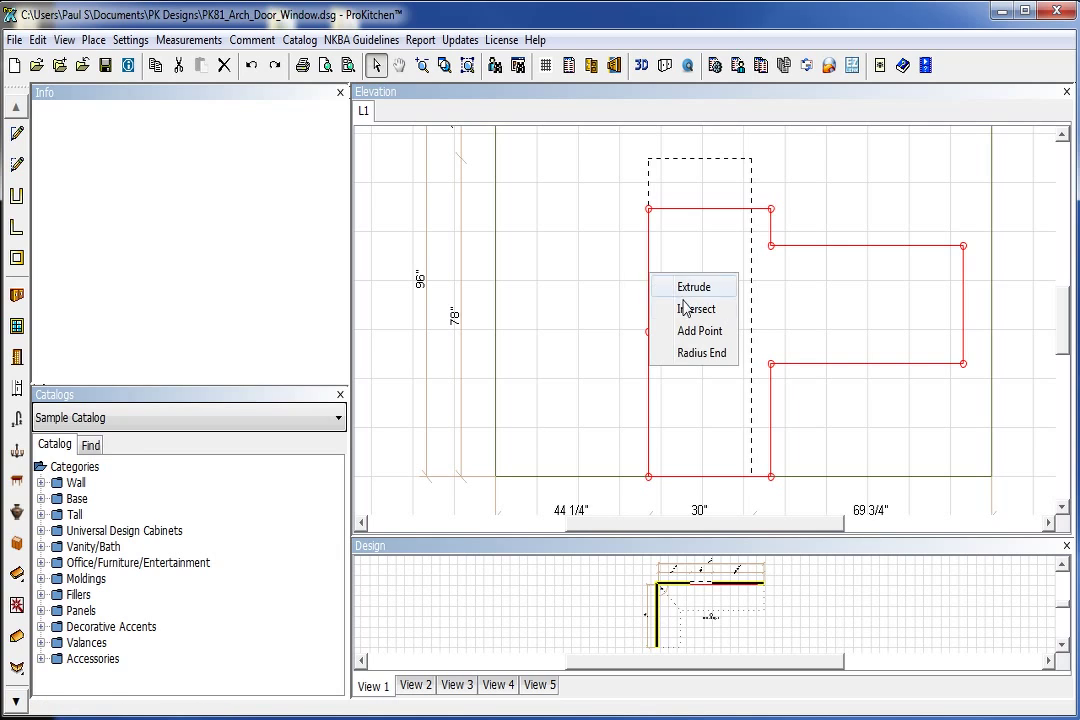
left_click(701, 352)
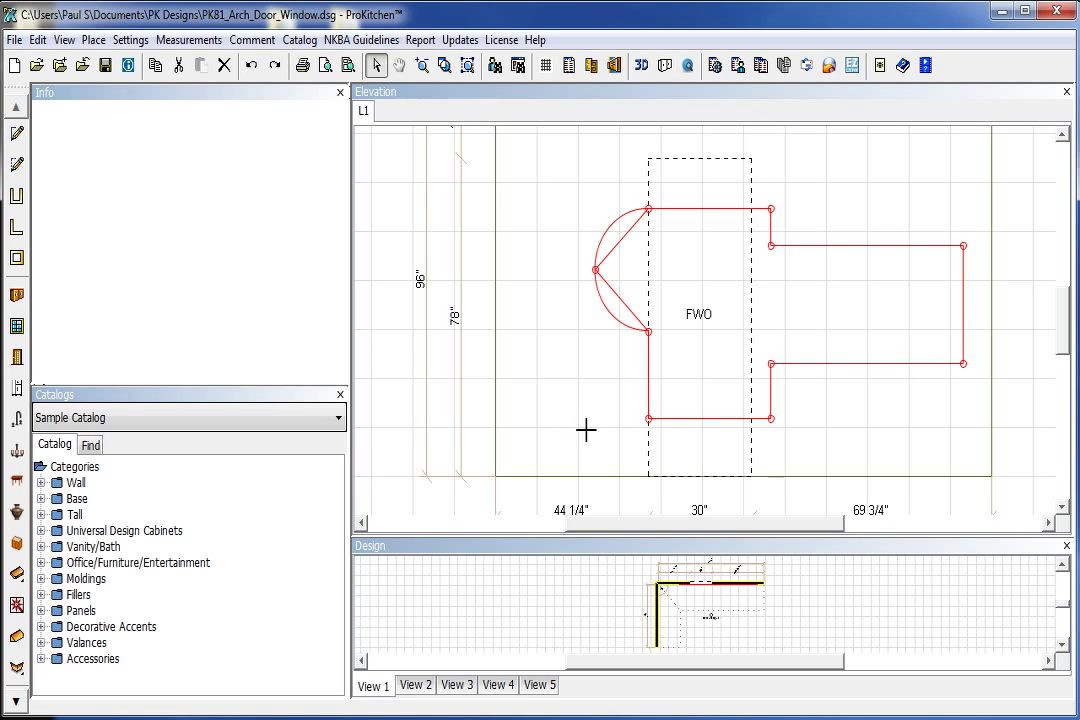
mouse_move(800, 313)
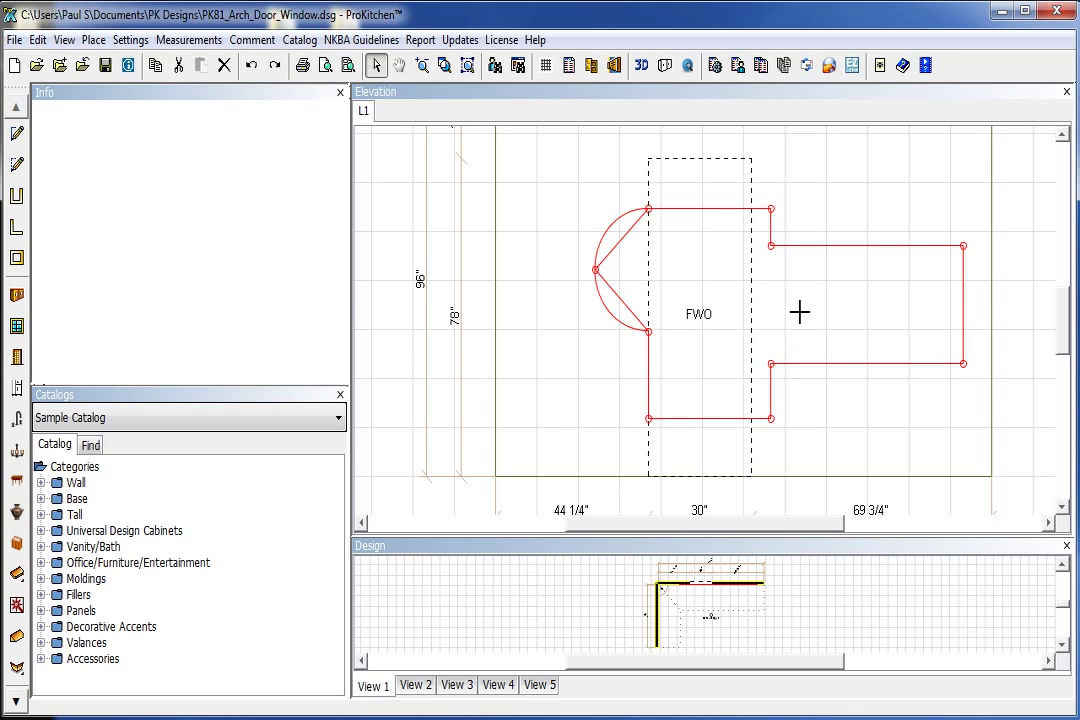
mouse_move(765, 232)
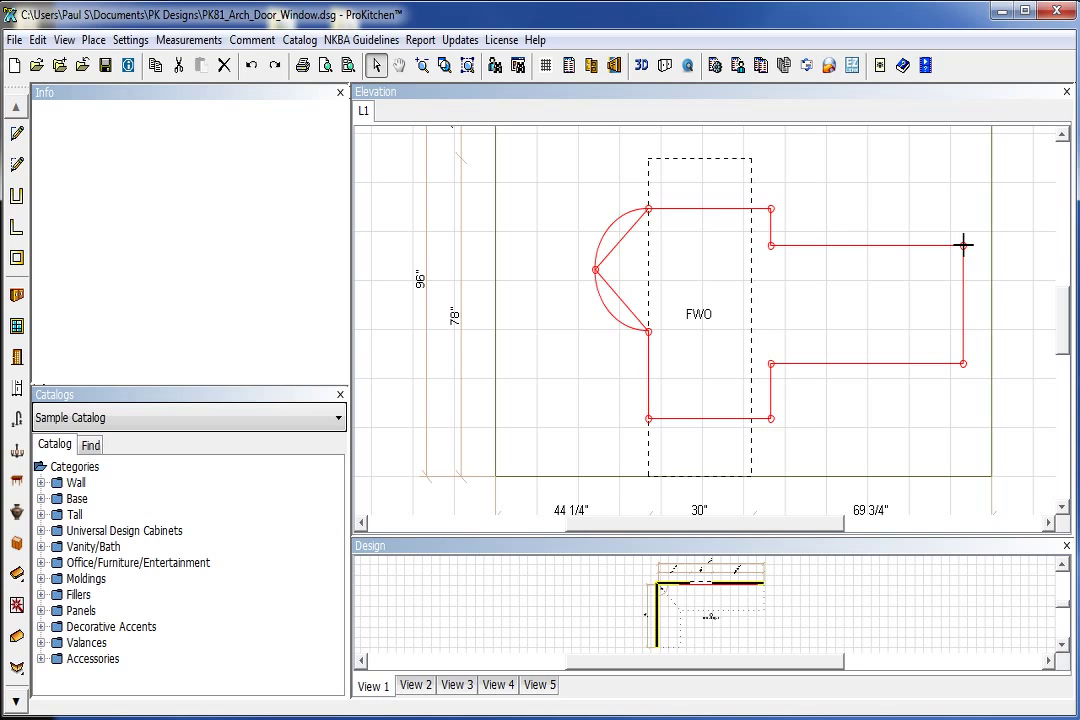
Round the extension's top-right corner, notch its lower inner corner, bevel its upper inner corner.
right_click(965, 245)
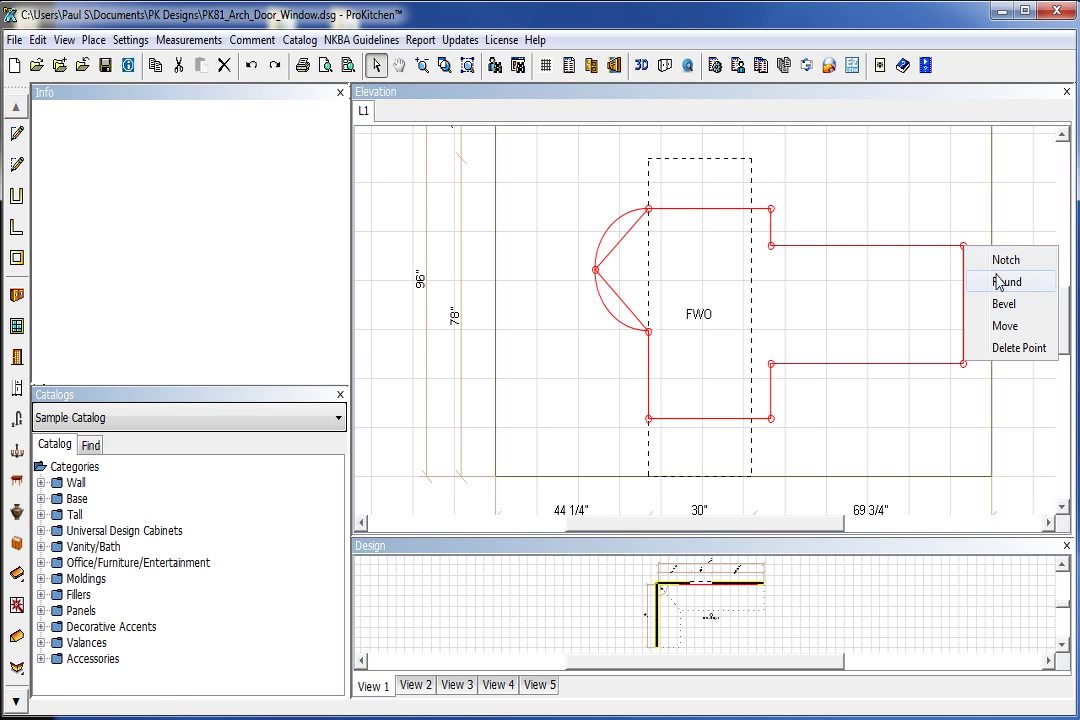
left_click(1008, 281)
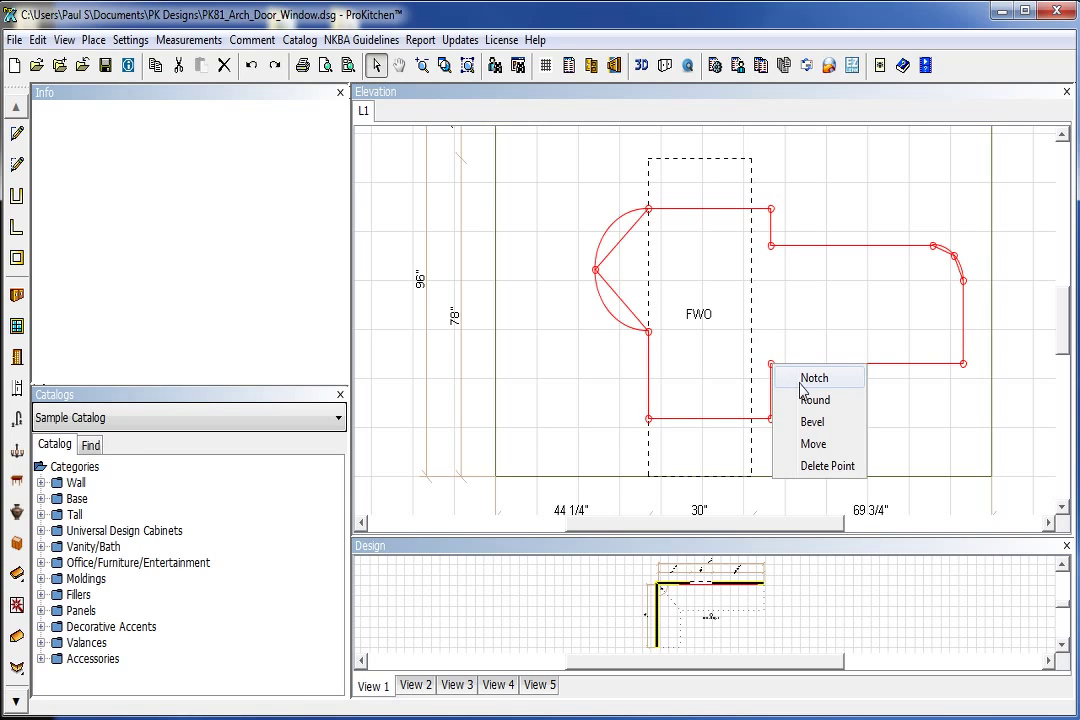
left_click(814, 377)
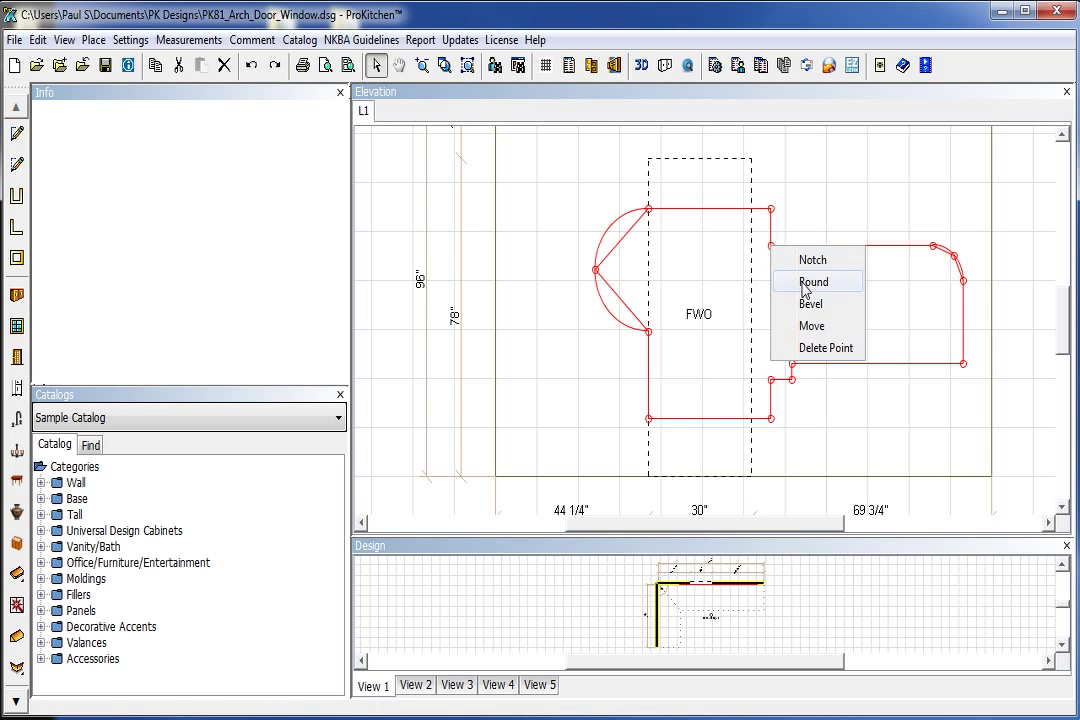
left_click(811, 303)
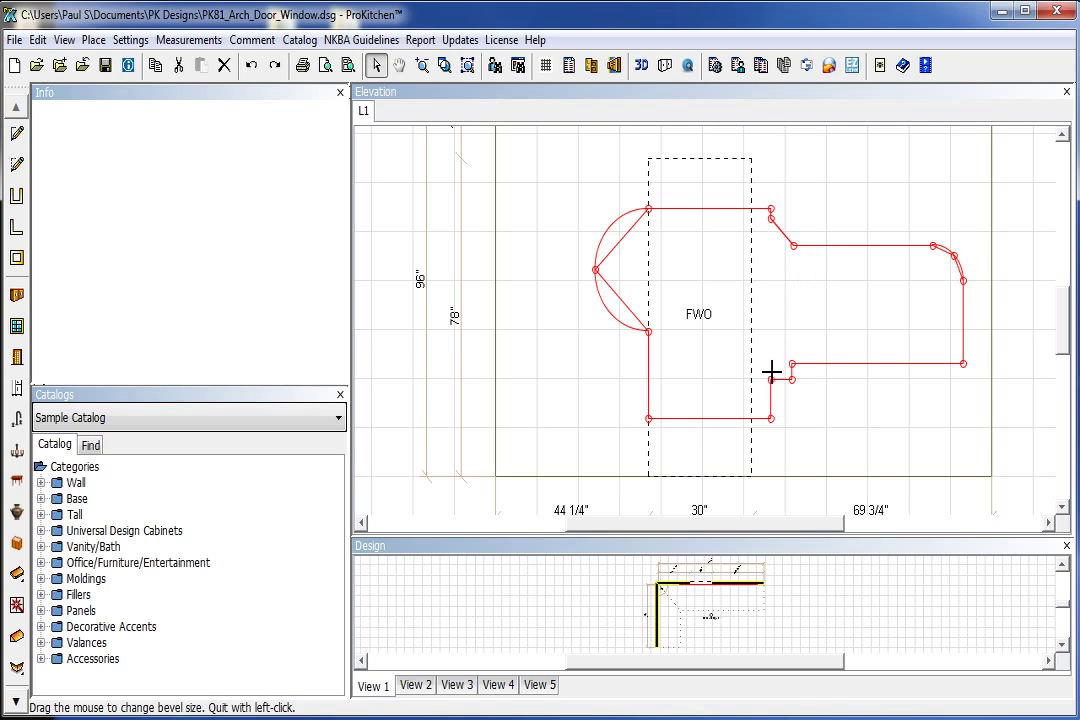
mouse_move(812, 396)
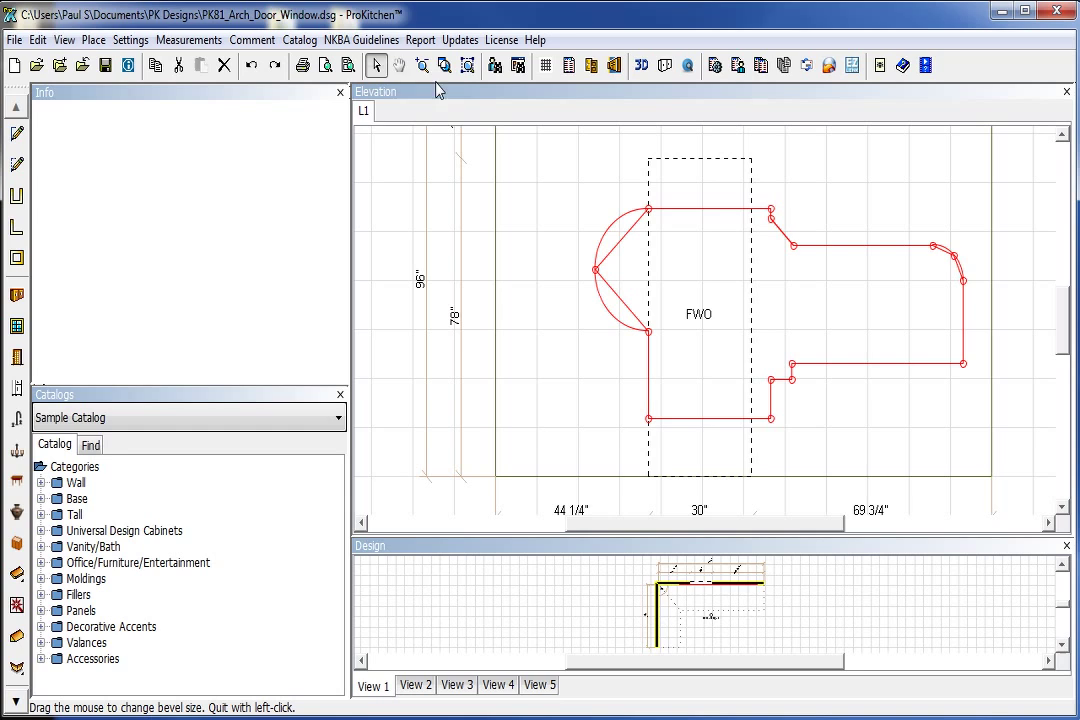
mouse_move(377, 65)
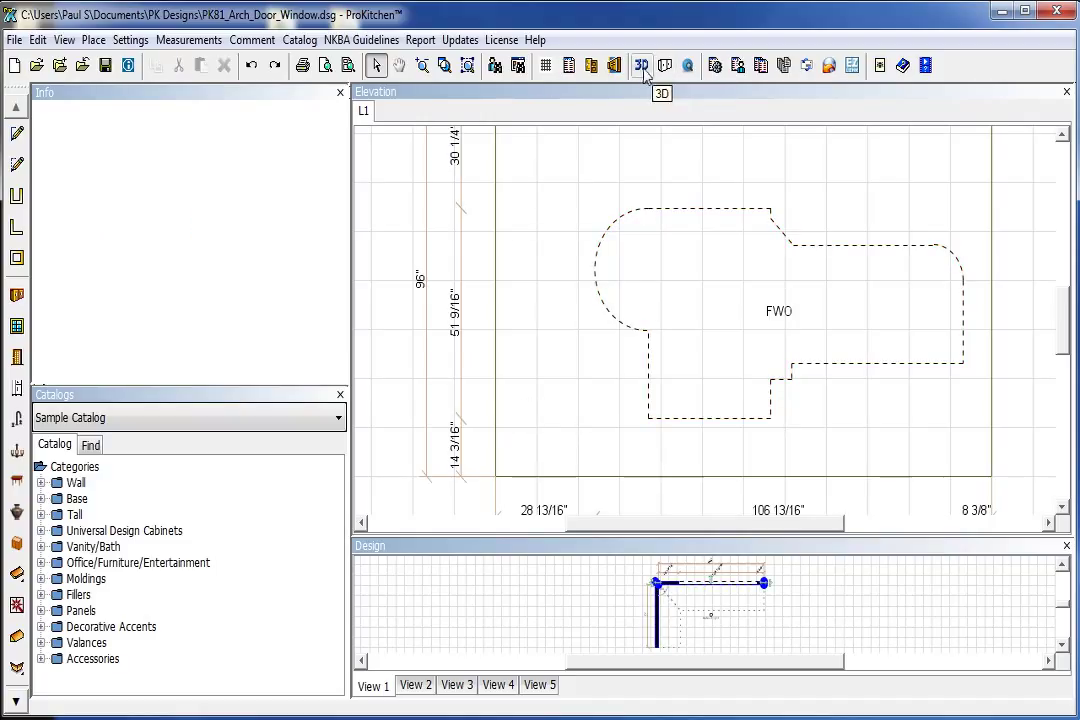
Preview the wall's curved, beveled, stepped opening in 3D, then close the 3D view.
left_click(641, 65)
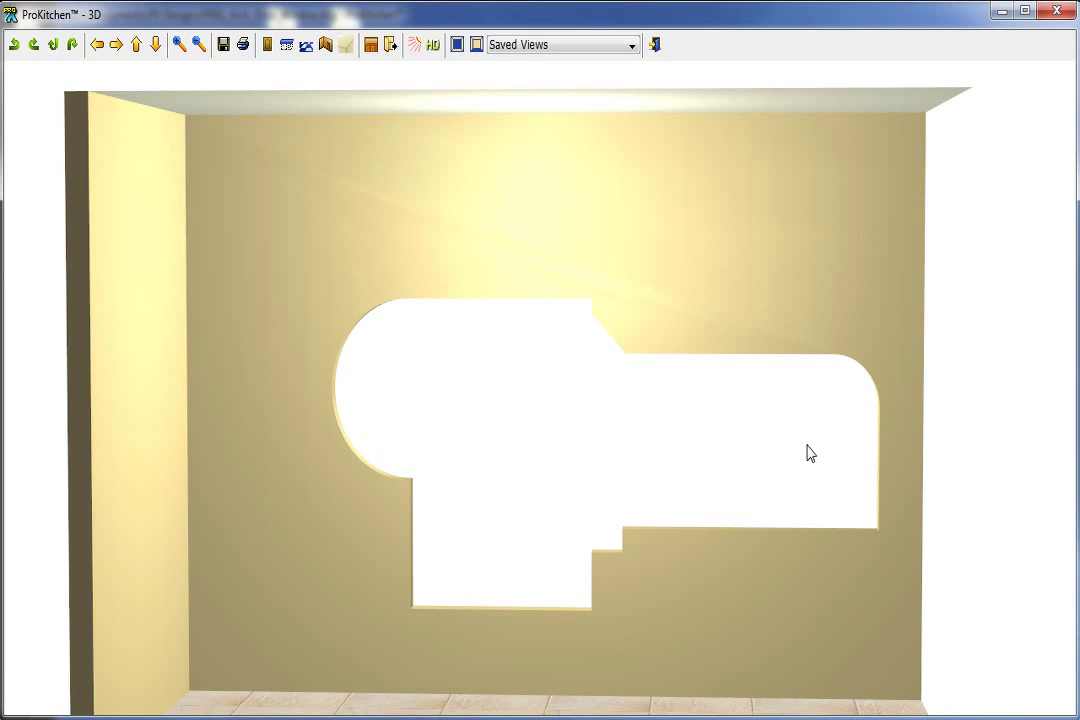
left_click_drag(810, 452, 785, 420)
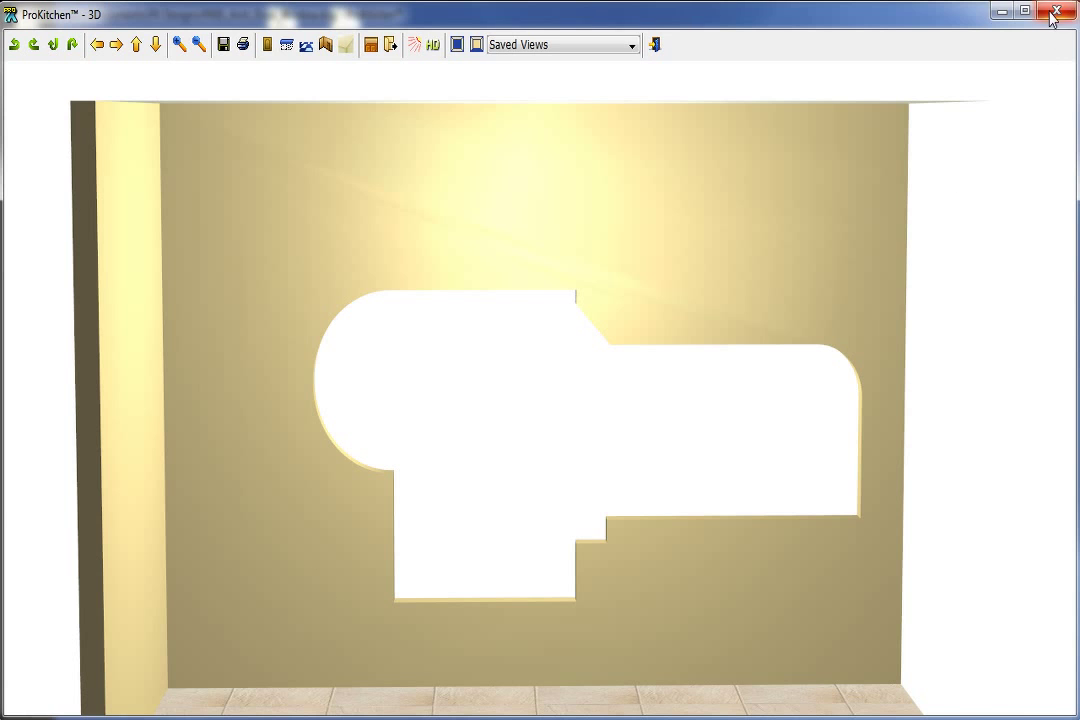
left_click(1062, 11)
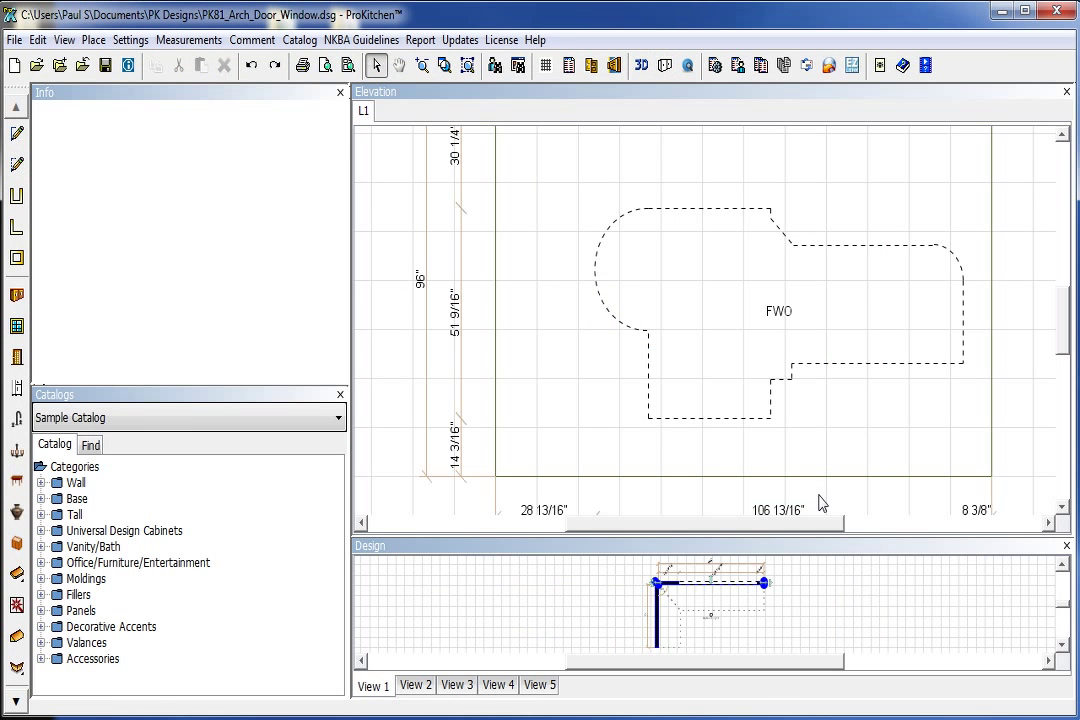